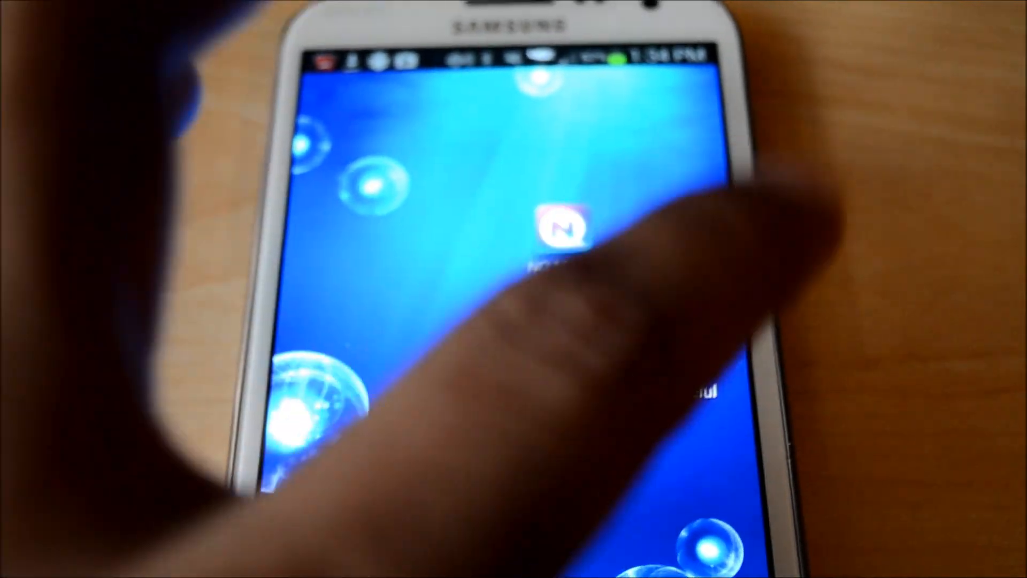
Step: Launch Clueful from the Android home screen to check app privacy
{"action": "left_click", "coordinate": [562, 233]}
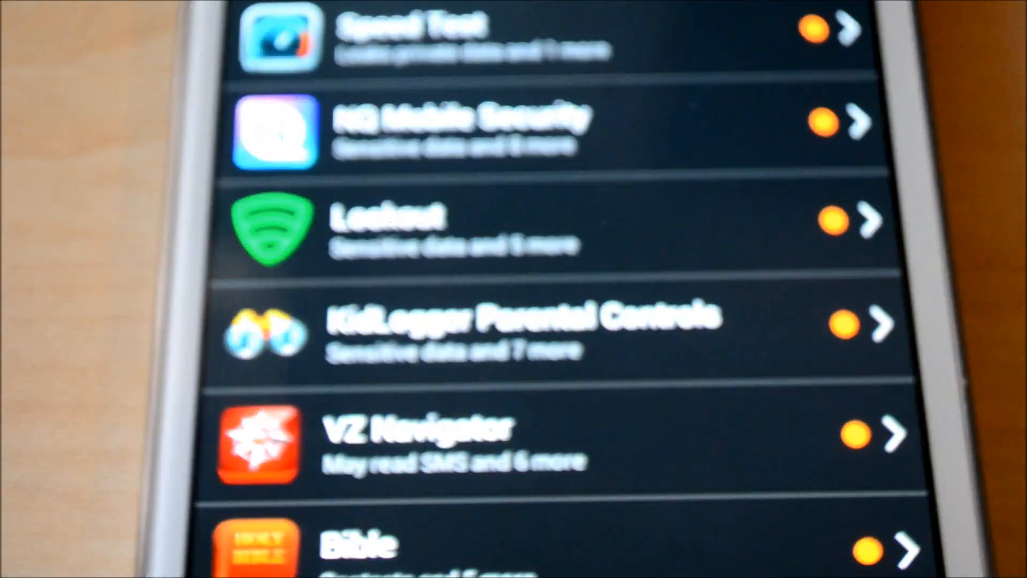
Step: Scroll through Clueful's report to the 'Leaks your Device ID' explanation about IMEI uploads
{"action": "scroll", "scroll_direction": "up", "scroll_amount": 3}
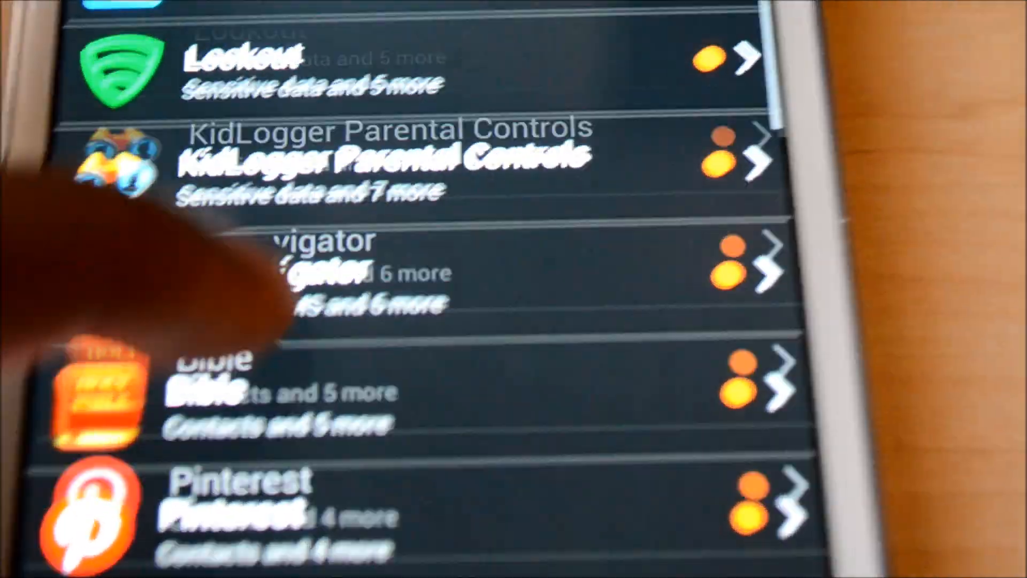
{"action": "scroll", "scroll_direction": "down", "scroll_amount": 3}
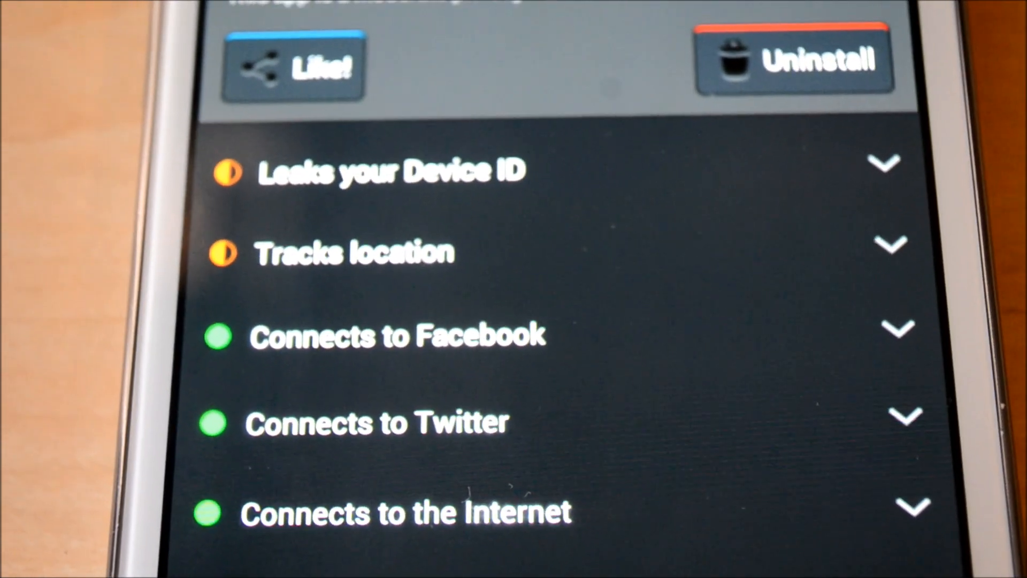
{"action": "scroll", "scroll_direction": "down", "scroll_amount": 3}
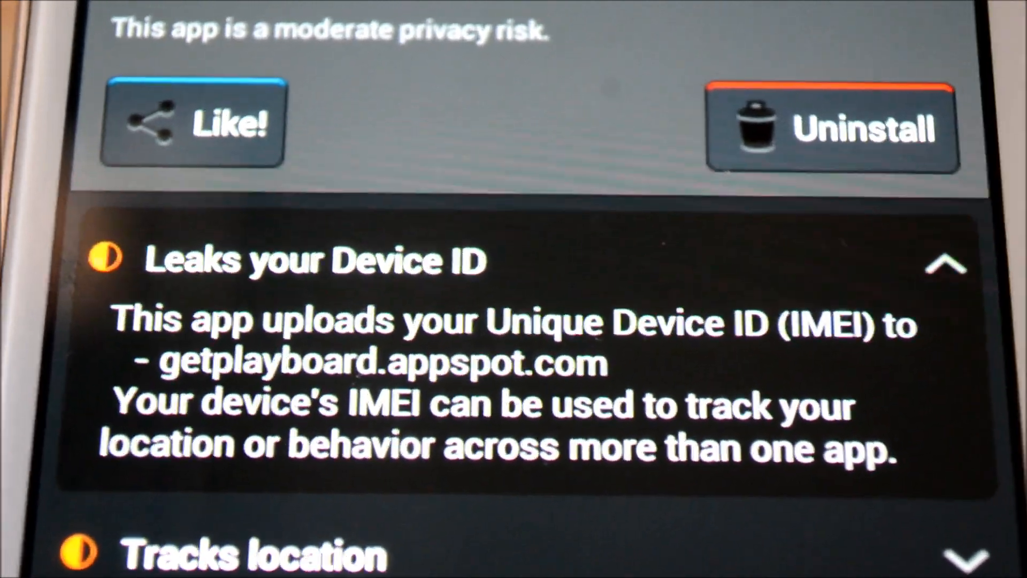
{"action": "scroll", "scroll_direction": "down", "scroll_amount": 3}
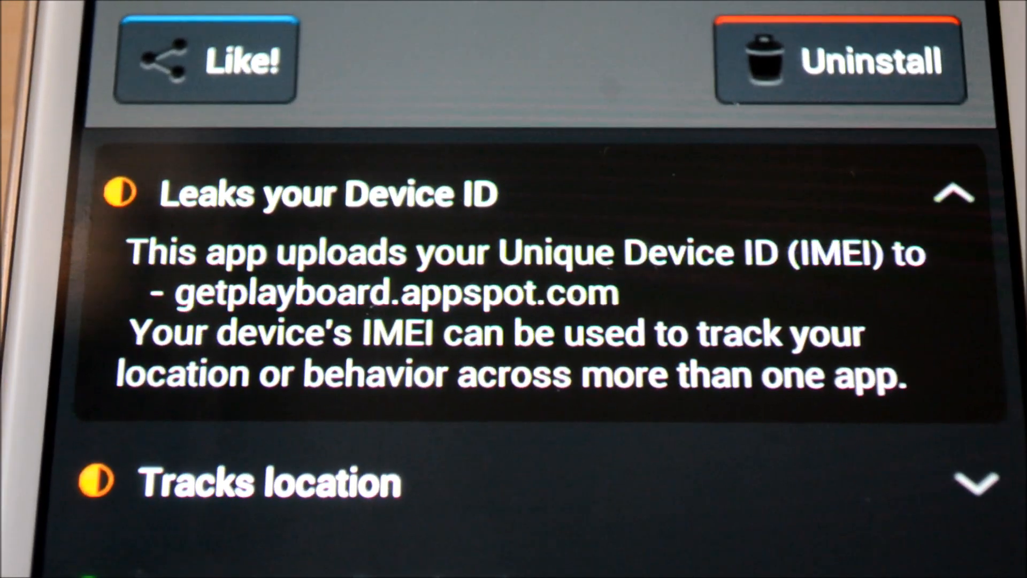
{"action": "scroll", "scroll_direction": "down", "scroll_amount": 3}
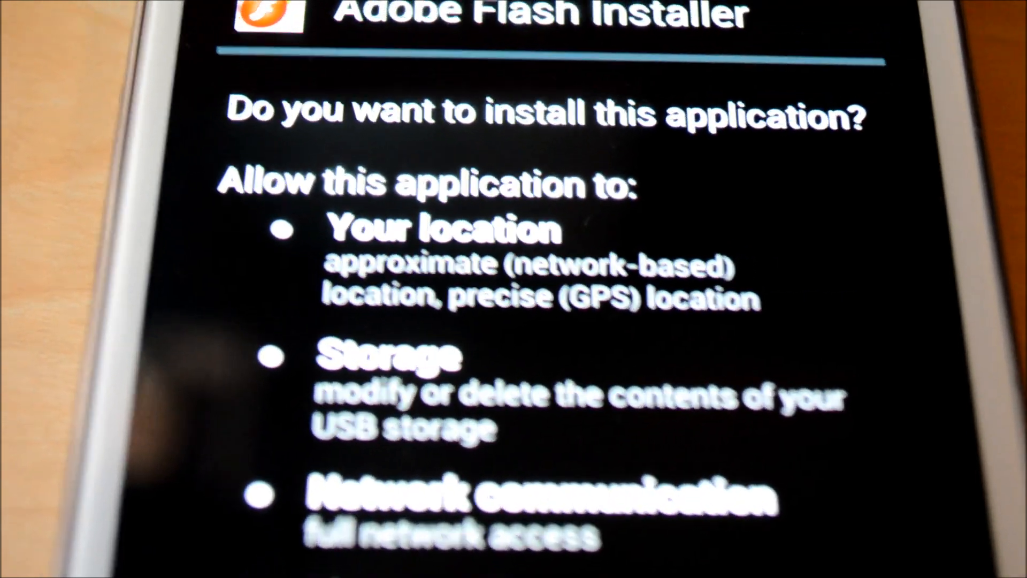
Step: Scroll the Adobe Flash Installer prompt to see all requested permissions, including system tools
{"action": "scroll", "scroll_direction": "down", "scroll_amount": 3}
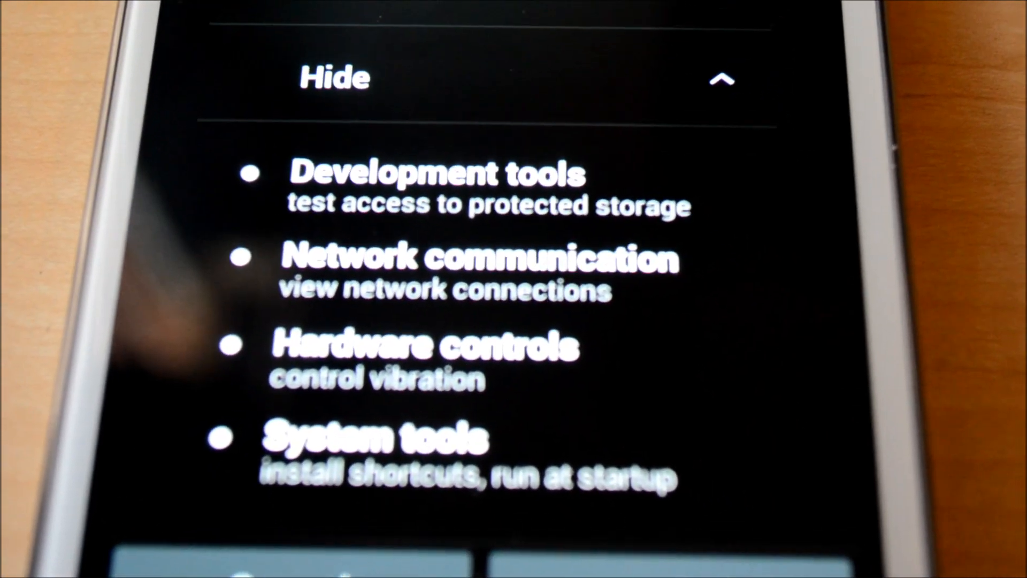
{"action": "scroll", "scroll_direction": "down", "scroll_amount": 3}
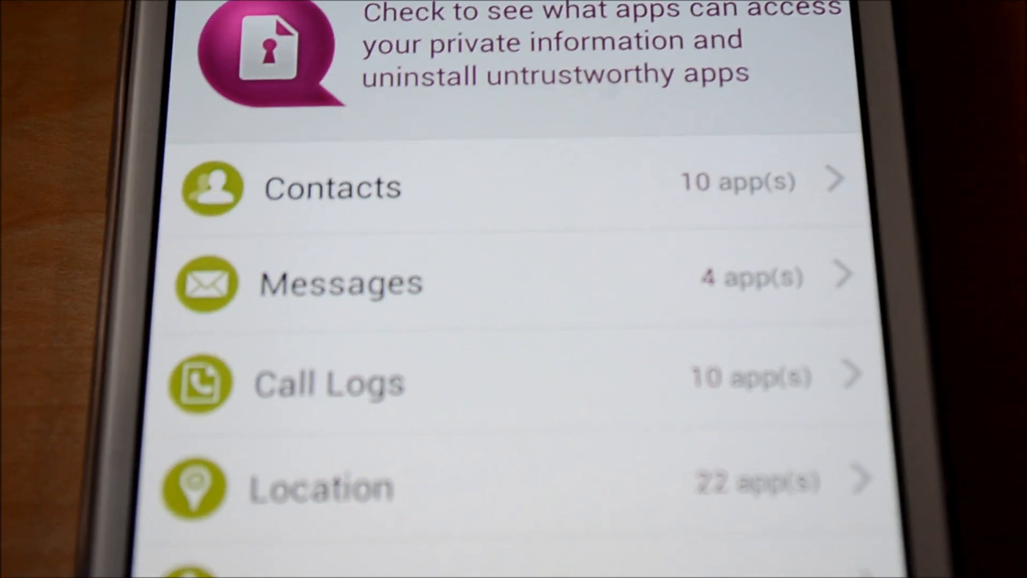
Step: Scroll NQ Mobile Security's privacy categories: Contacts, Messages, Call Logs, Location, Recording
{"action": "scroll", "scroll_direction": "down", "scroll_amount": 3}
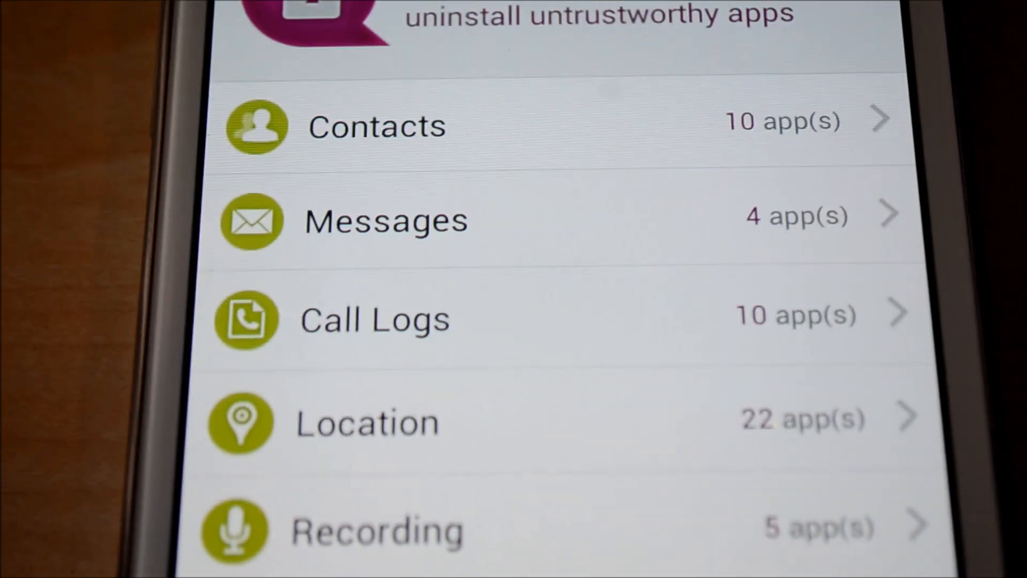
{"action": "scroll", "scroll_direction": "up", "scroll_amount": 3}
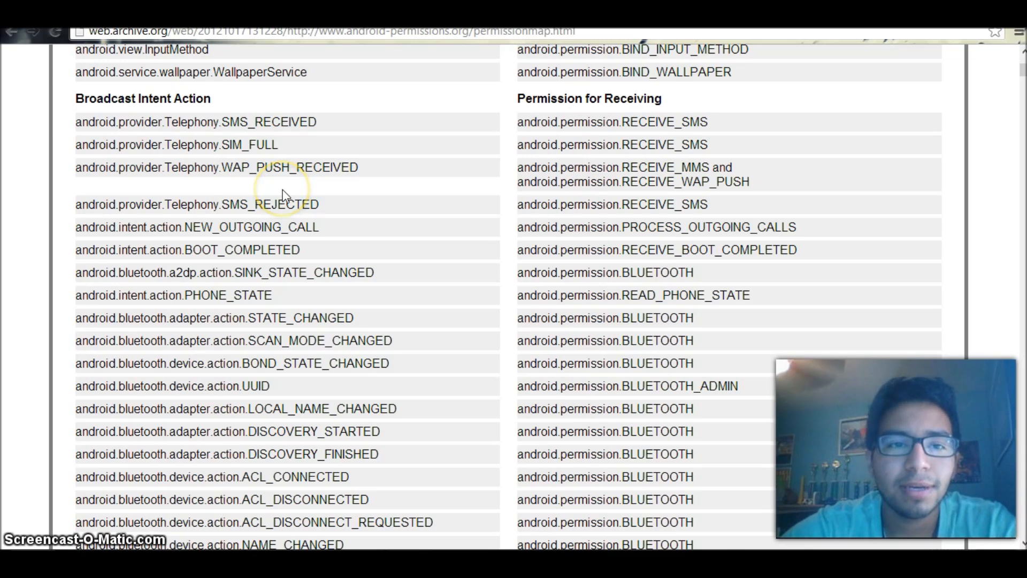
{"action": "mouse_move", "coordinate": [445, 524]}
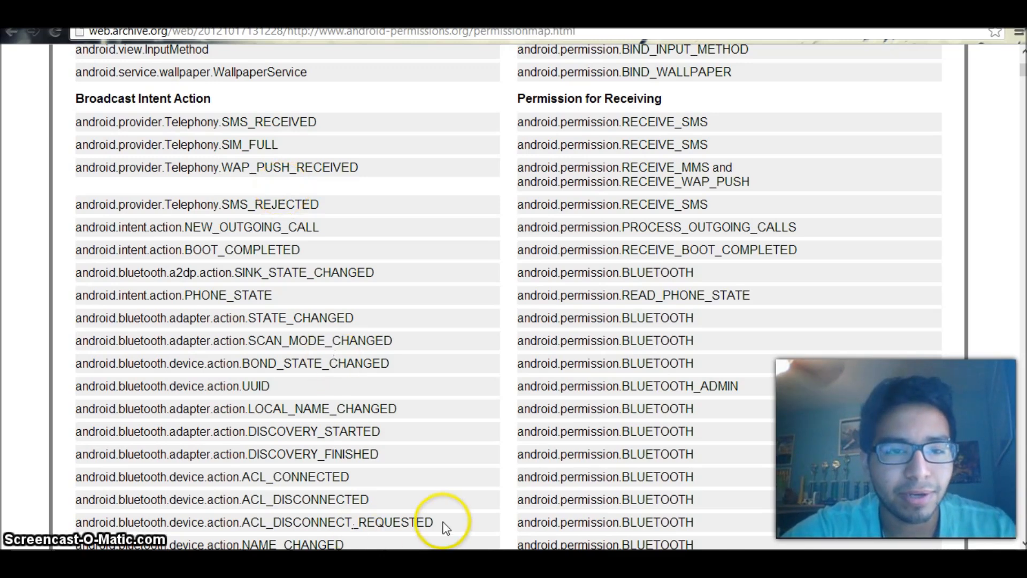
{"action": "mouse_move", "coordinate": [292, 167]}
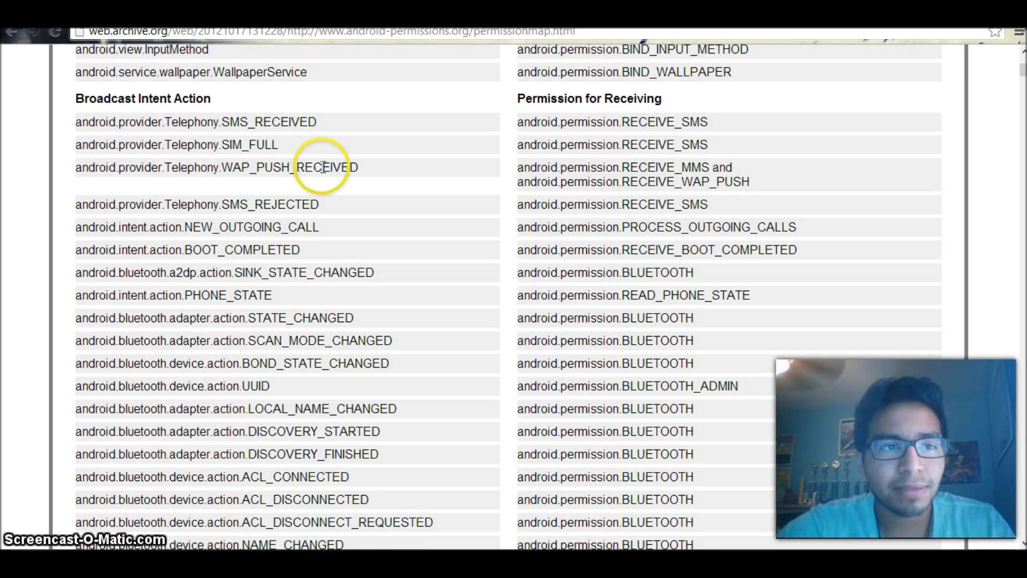
{"action": "mouse_move", "coordinate": [334, 213]}
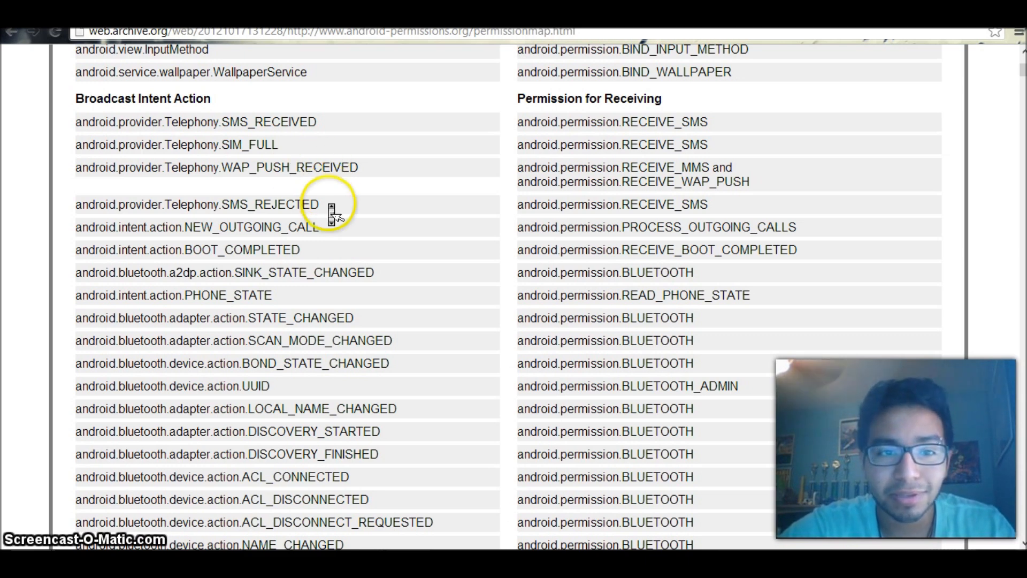
Step: Scroll back to the top of the archived Android Permission Map page
{"action": "scroll", "scroll_direction": "up", "scroll_amount": 3}
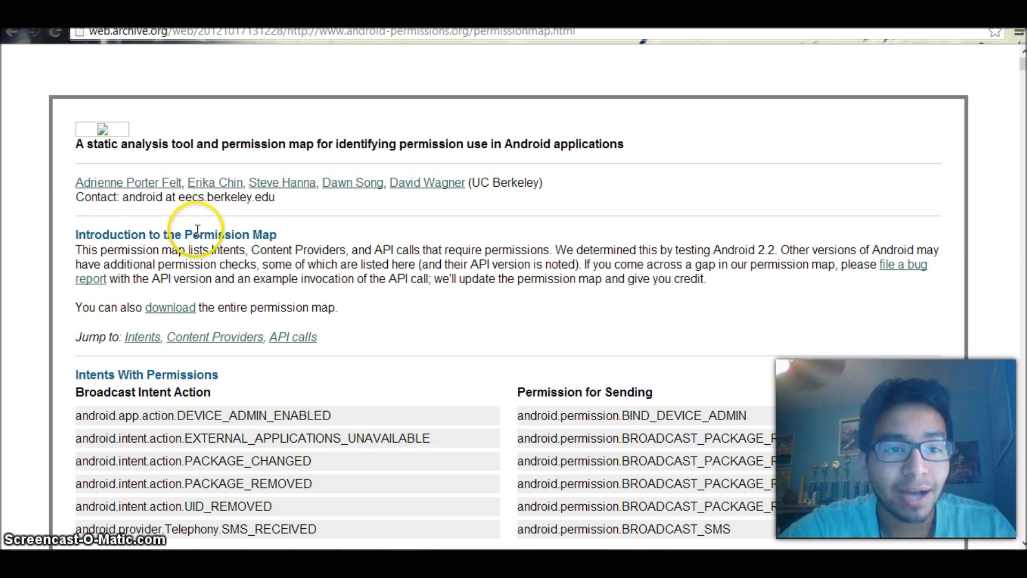
{"action": "mouse_move", "coordinate": [314, 293]}
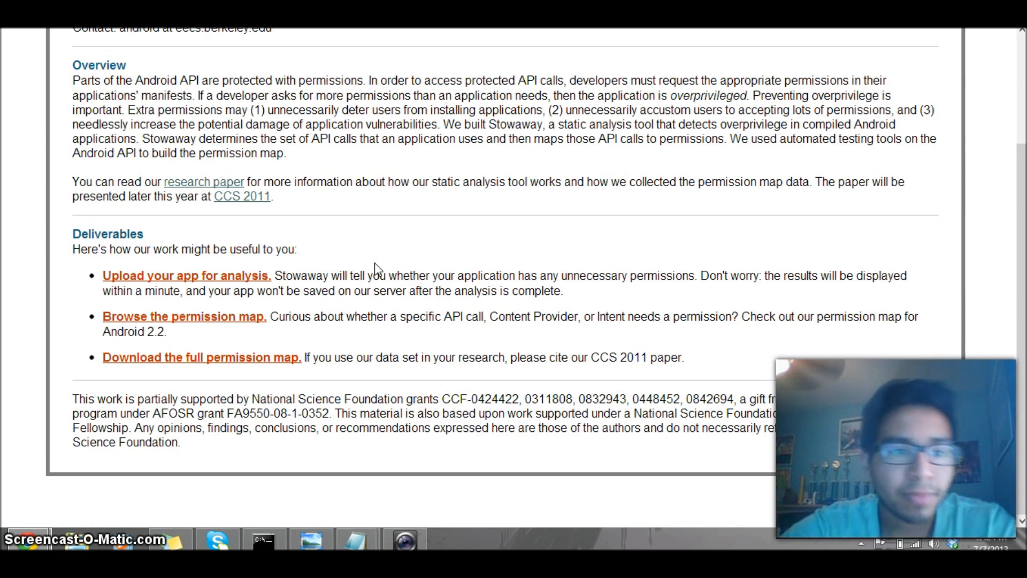
{"action": "scroll", "scroll_direction": "up", "scroll_amount": 3}
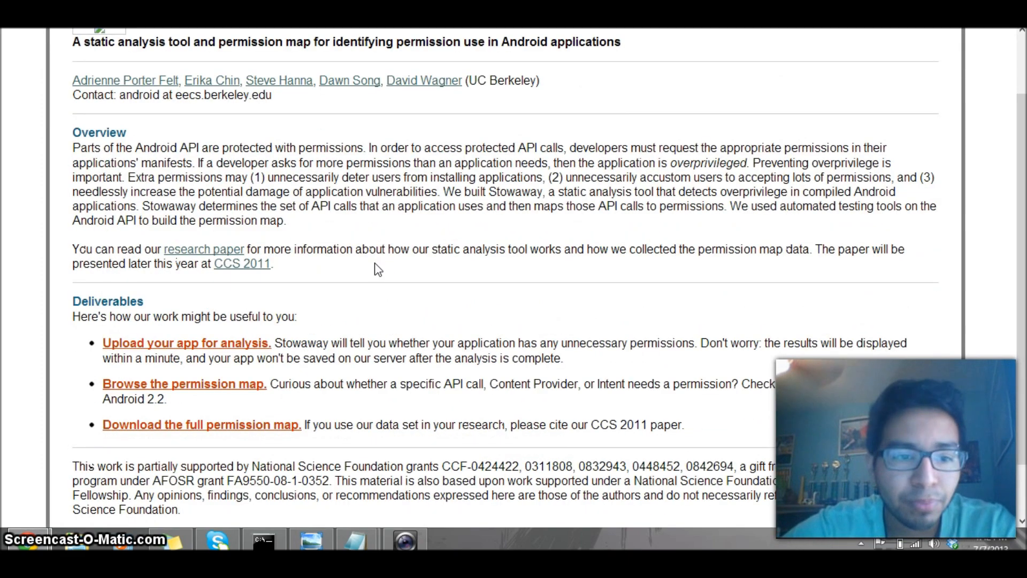
{"action": "scroll", "scroll_direction": "down", "scroll_amount": 3}
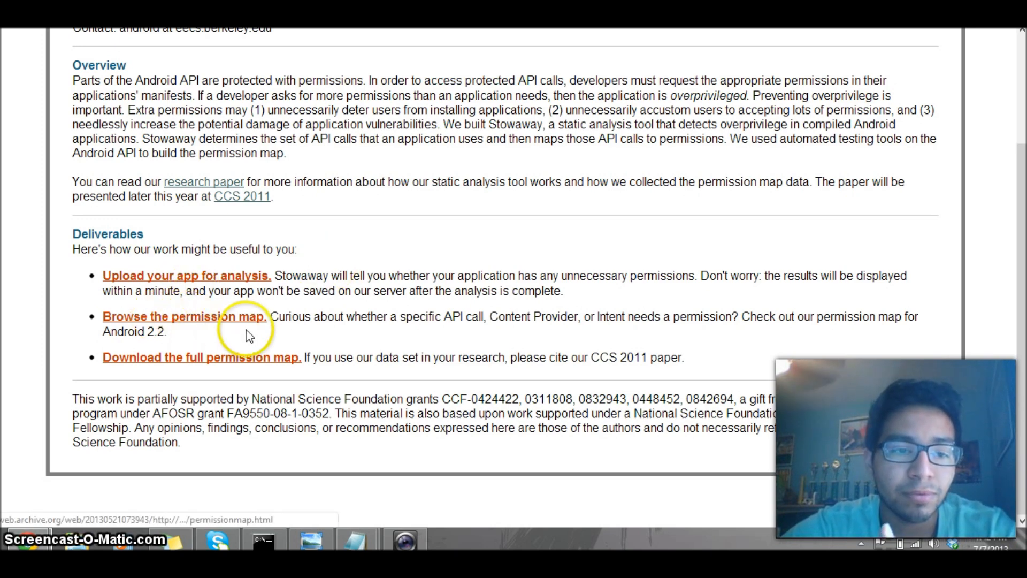
{"action": "mouse_move", "coordinate": [416, 285]}
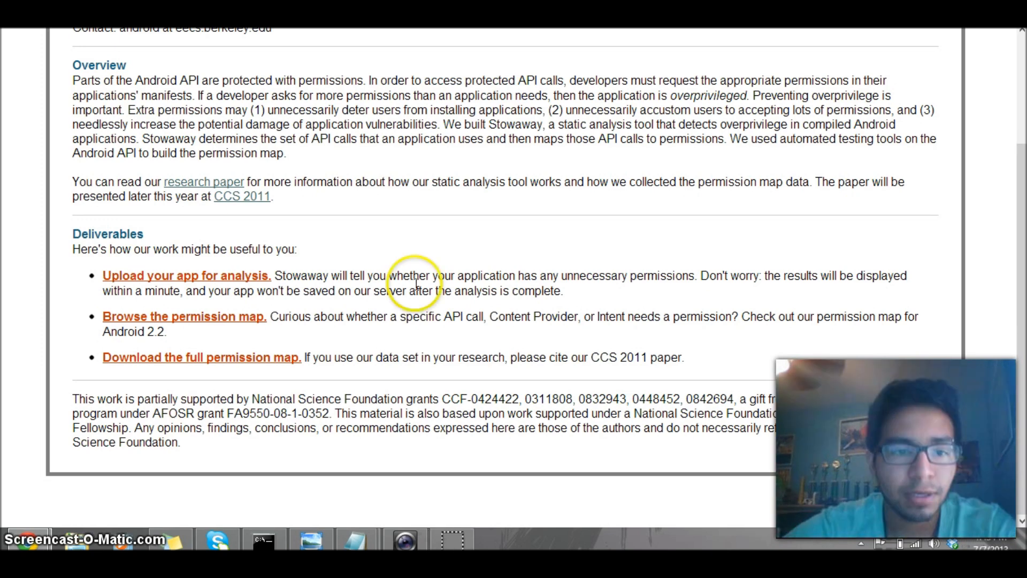
{"action": "mouse_move", "coordinate": [184, 316]}
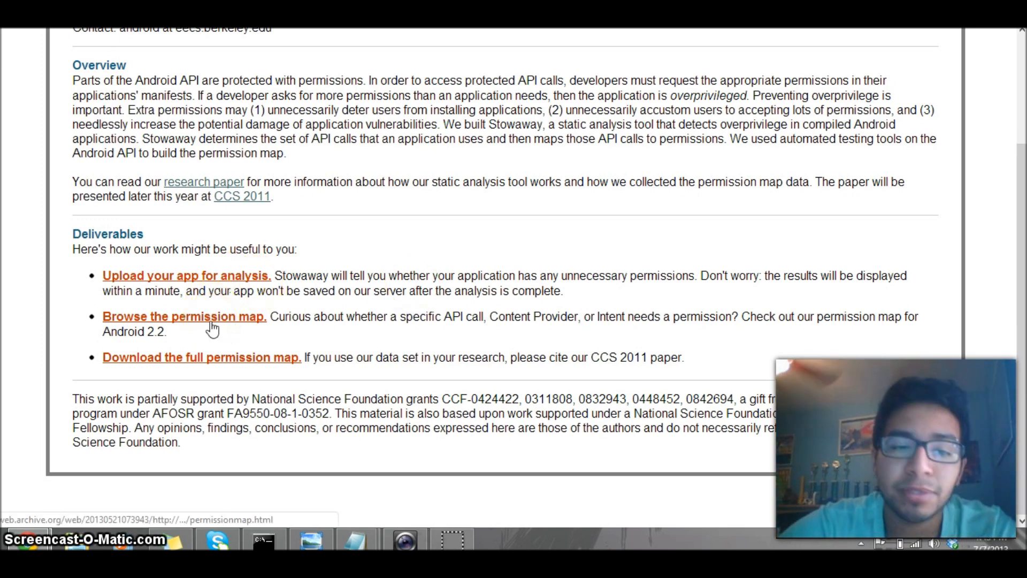
{"action": "mouse_move", "coordinate": [184, 316]}
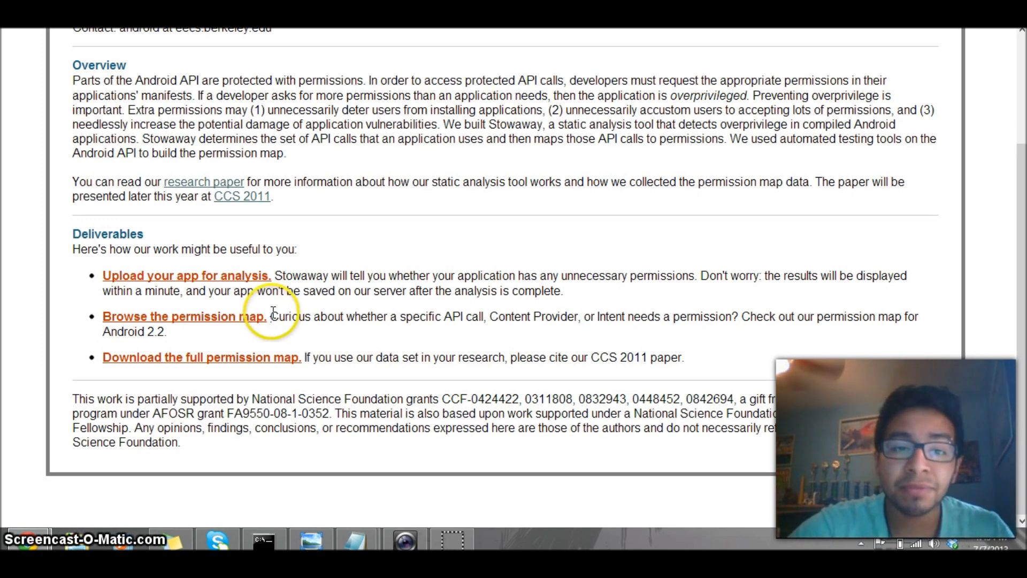
{"action": "mouse_move", "coordinate": [220, 65]}
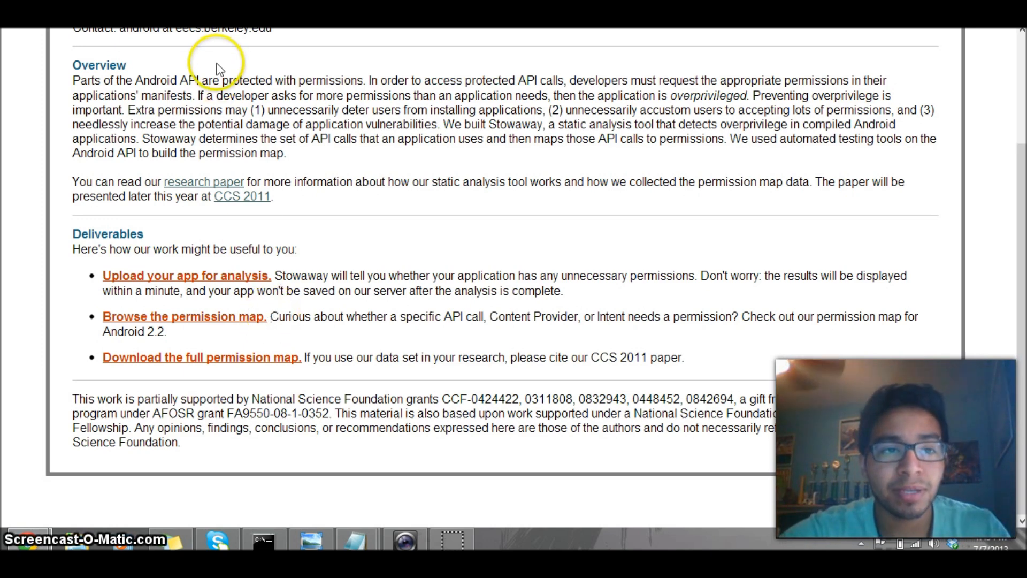
Step: Open the full Android permission map and mark the 'Permission for Sending' heading
{"action": "left_click", "coordinate": [184, 316]}
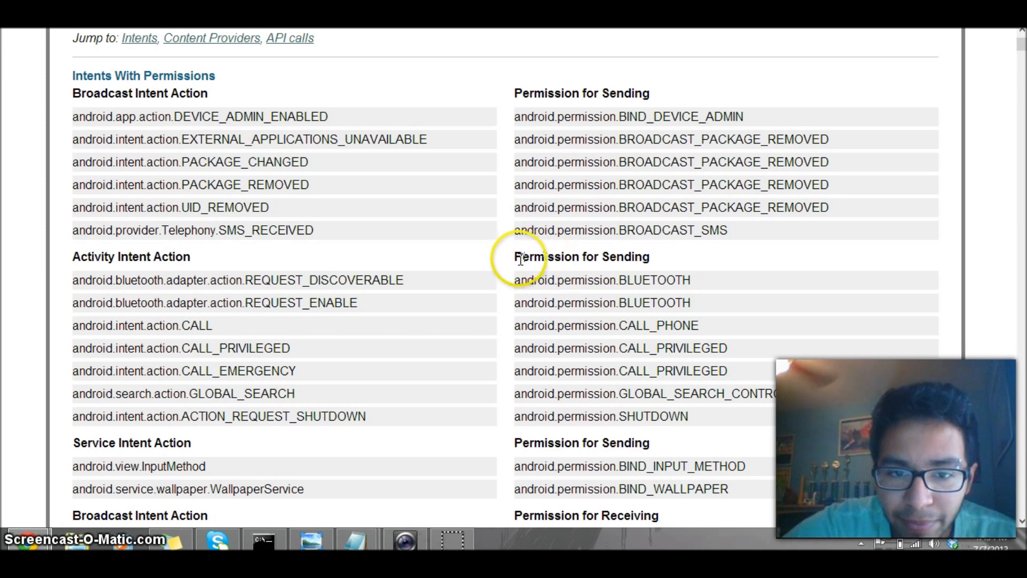
{"action": "double_click", "coordinate": [581, 256]}
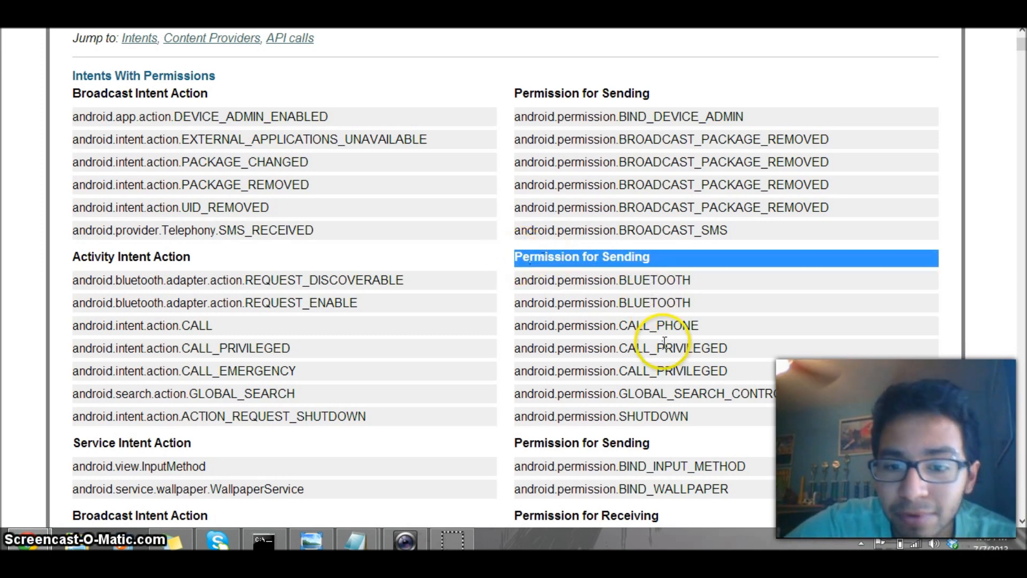
{"action": "scroll", "scroll_direction": "down", "scroll_amount": 3}
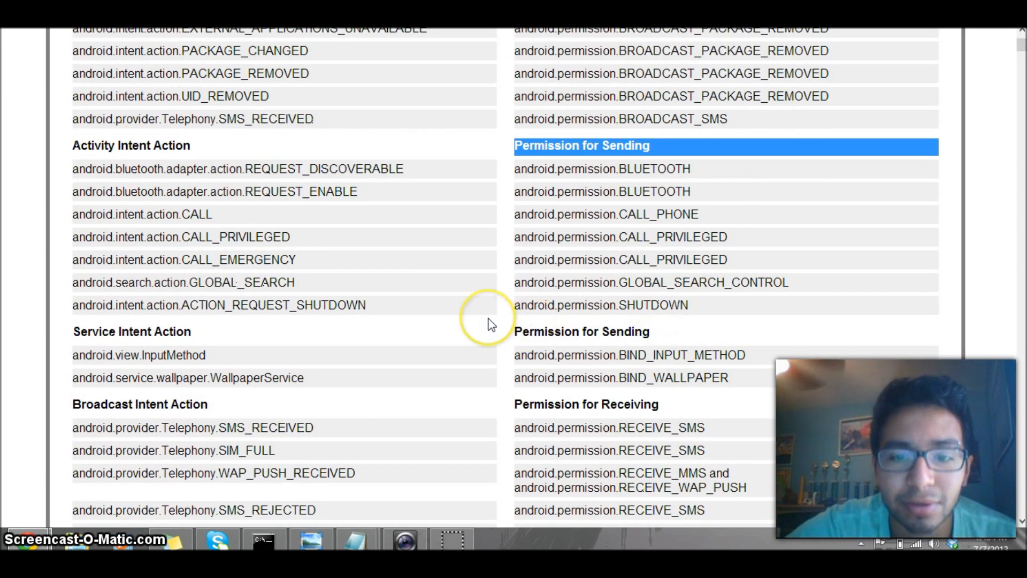
{"action": "scroll", "scroll_direction": "down", "scroll_amount": 3}
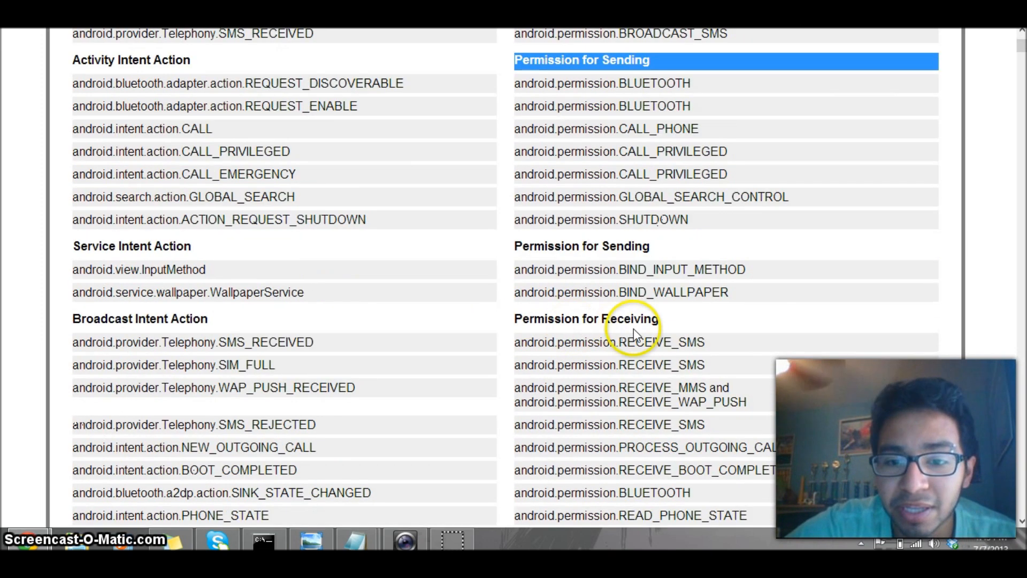
{"action": "mouse_move", "coordinate": [678, 356]}
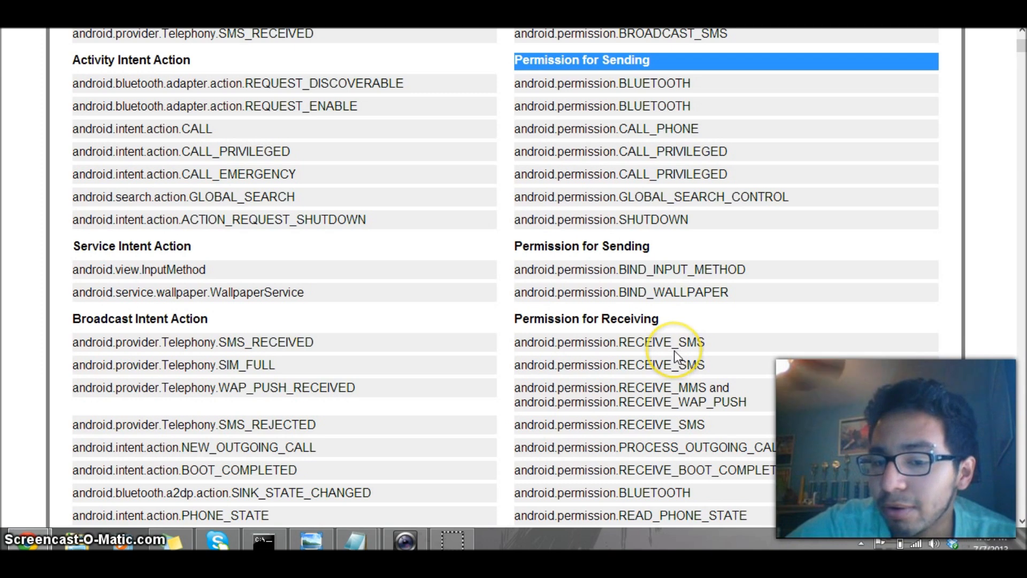
{"action": "scroll", "scroll_direction": "down", "scroll_amount": 3}
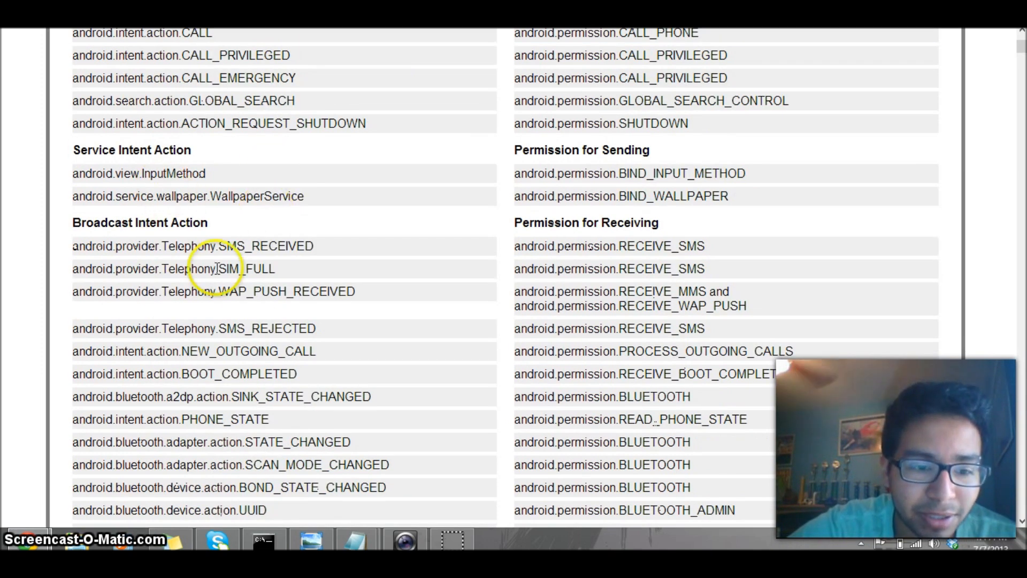
{"action": "scroll", "scroll_direction": "down", "scroll_amount": 3}
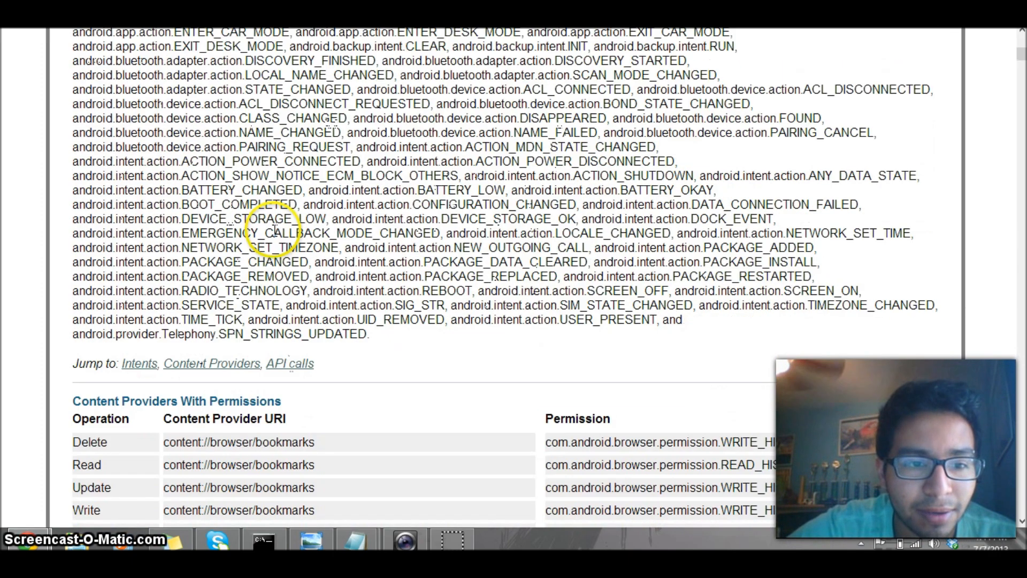
{"action": "scroll", "scroll_direction": "down", "scroll_amount": 3}
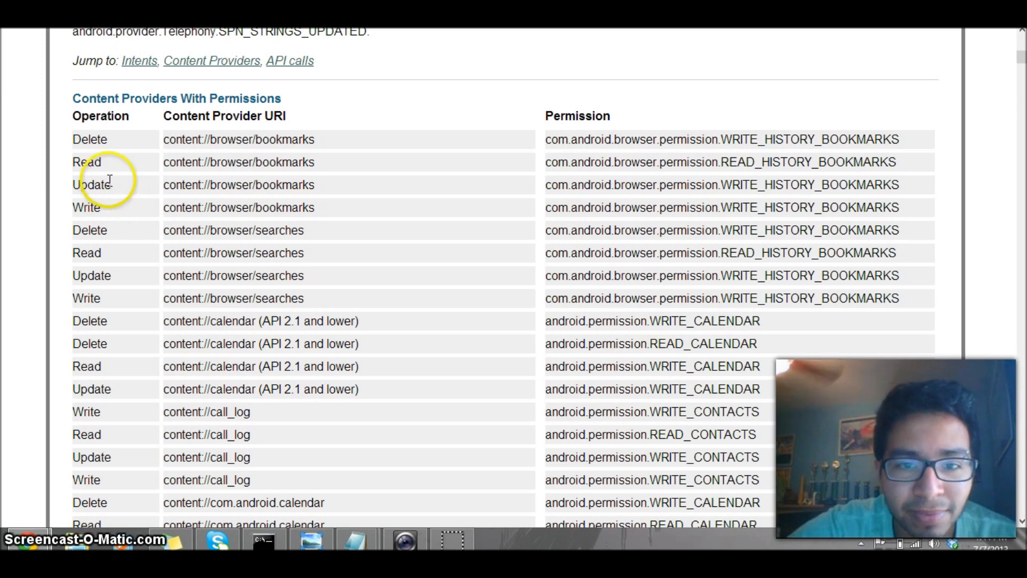
{"action": "mouse_move", "coordinate": [754, 210]}
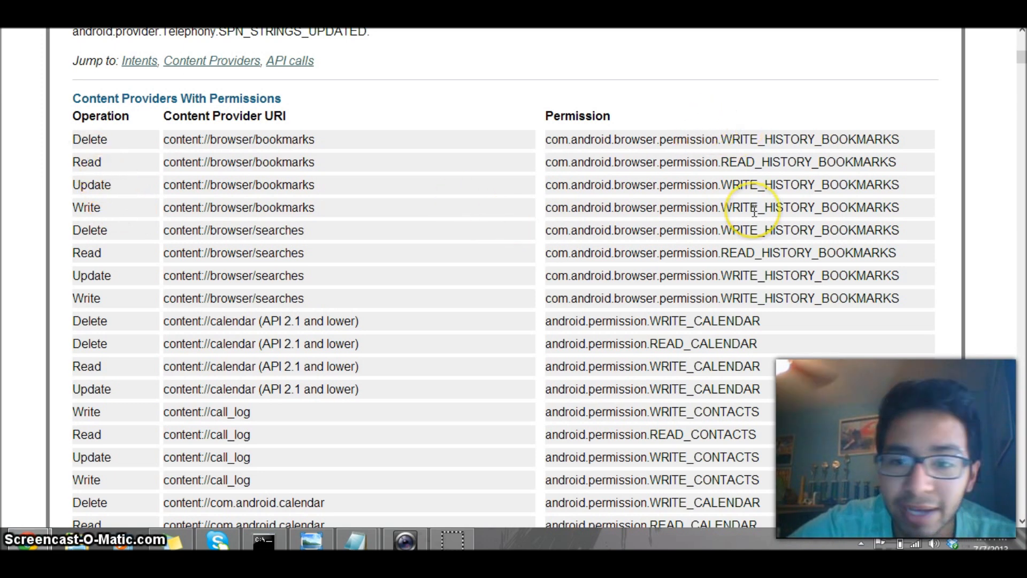
{"action": "mouse_move", "coordinate": [684, 99]}
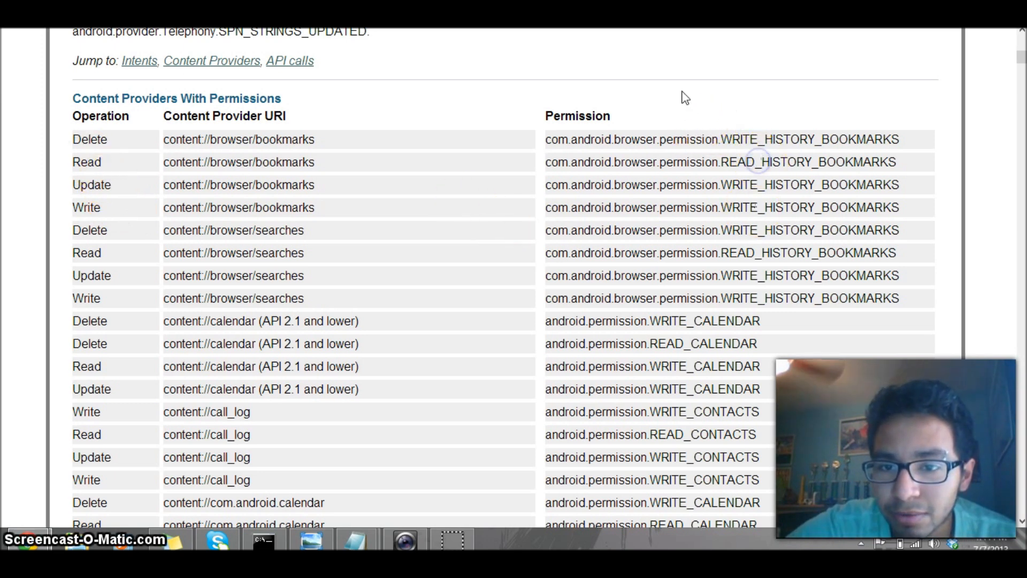
Step: Scroll through the Content Providers With Permissions table
{"action": "scroll", "scroll_direction": "down", "scroll_amount": 3}
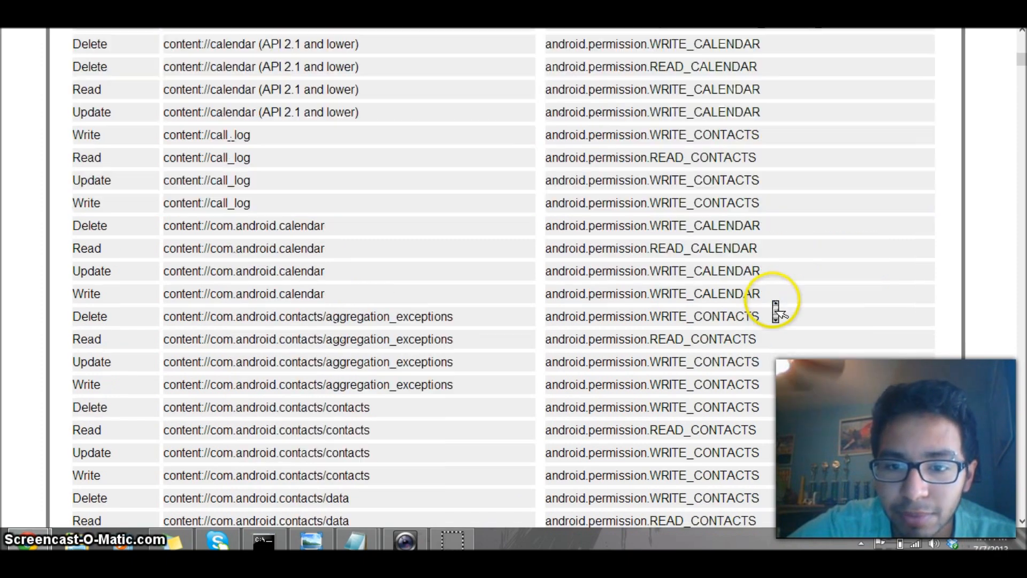
{"action": "scroll", "scroll_direction": "down", "scroll_amount": 3}
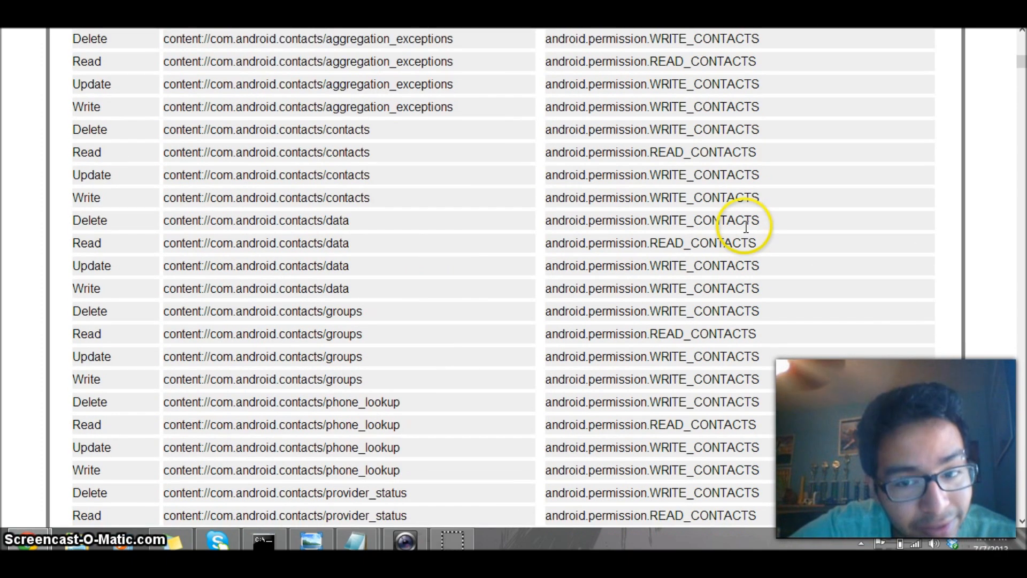
{"action": "scroll", "scroll_direction": "down", "scroll_amount": 3}
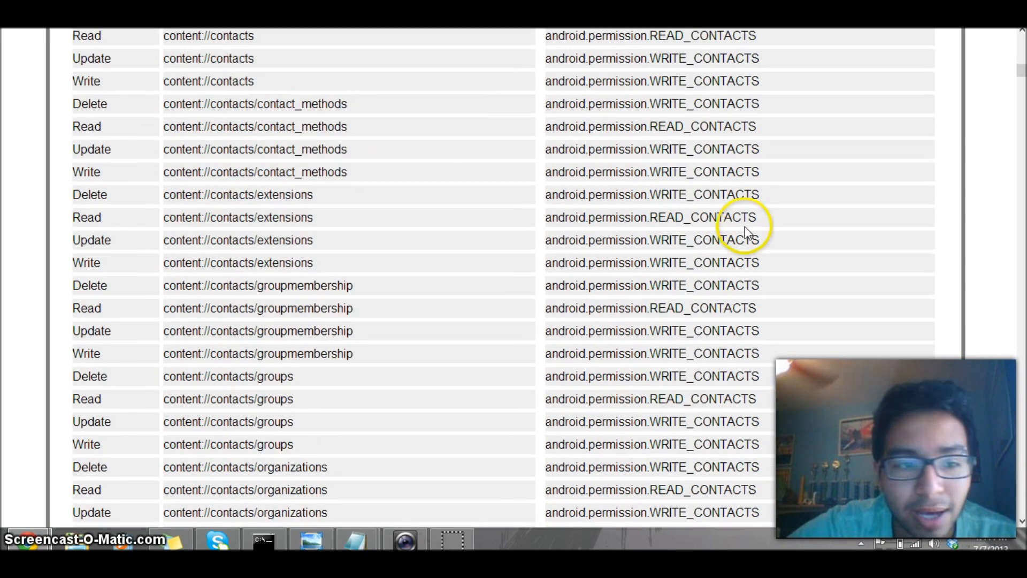
{"action": "scroll", "scroll_direction": "down", "scroll_amount": 3}
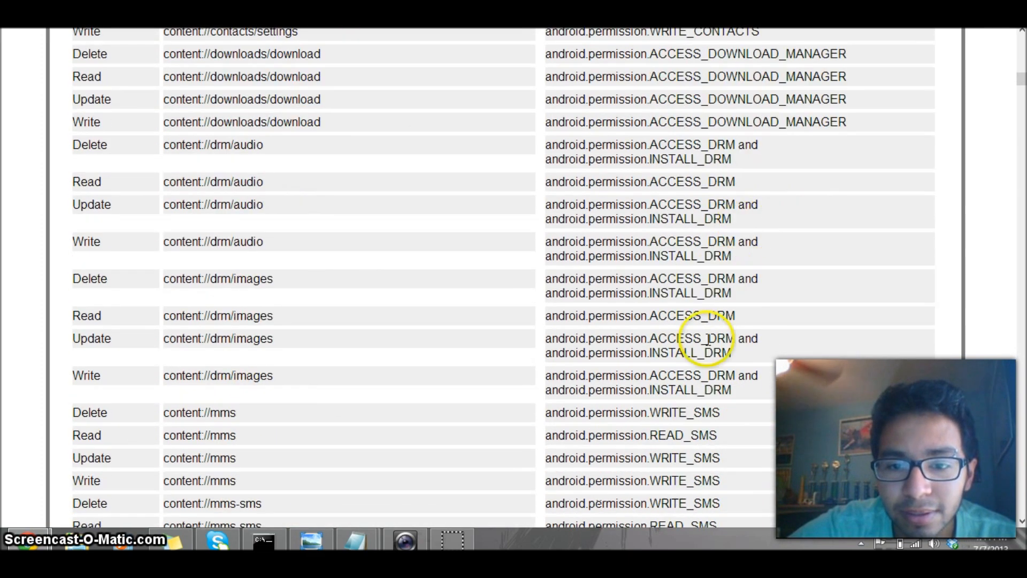
{"action": "scroll", "scroll_direction": "down", "scroll_amount": 3}
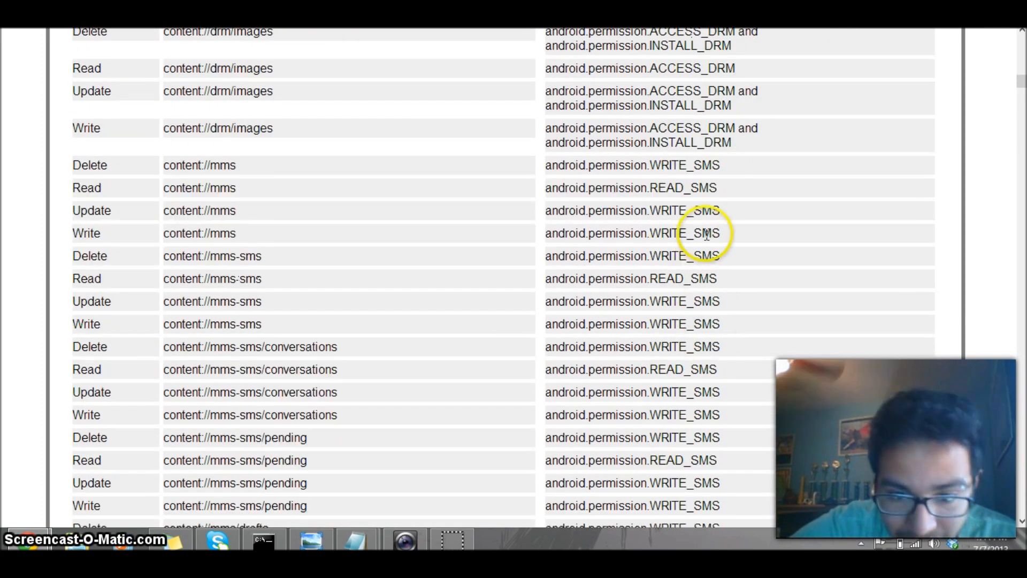
{"action": "scroll", "scroll_direction": "down", "scroll_amount": 3}
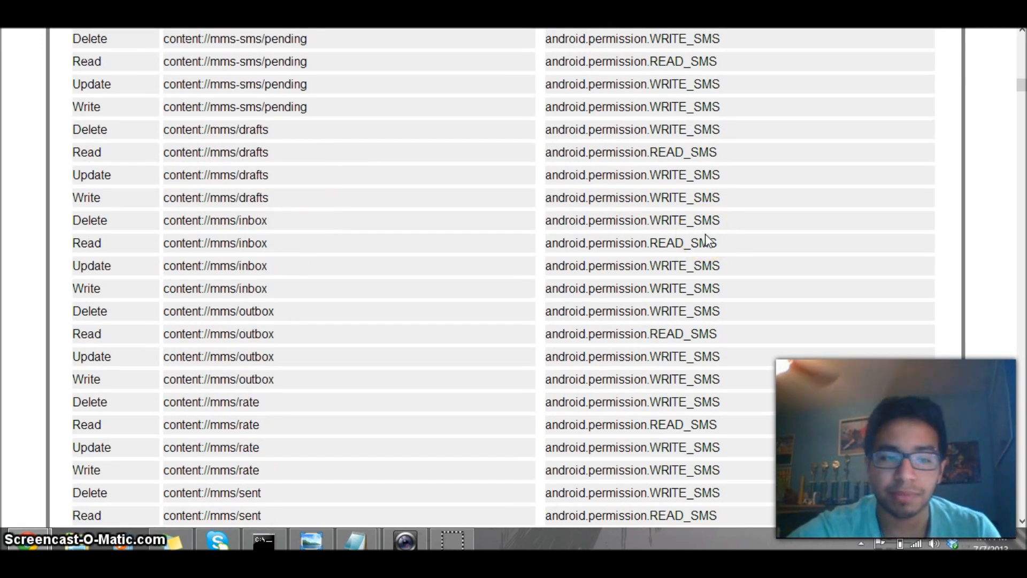
{"action": "scroll", "scroll_direction": "down", "scroll_amount": 3}
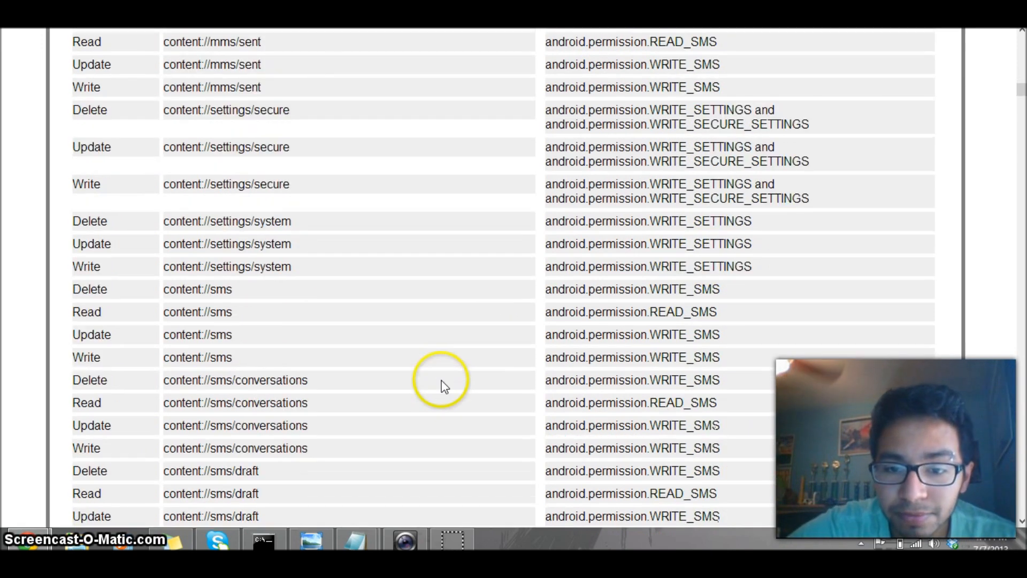
{"action": "mouse_move", "coordinate": [482, 333]}
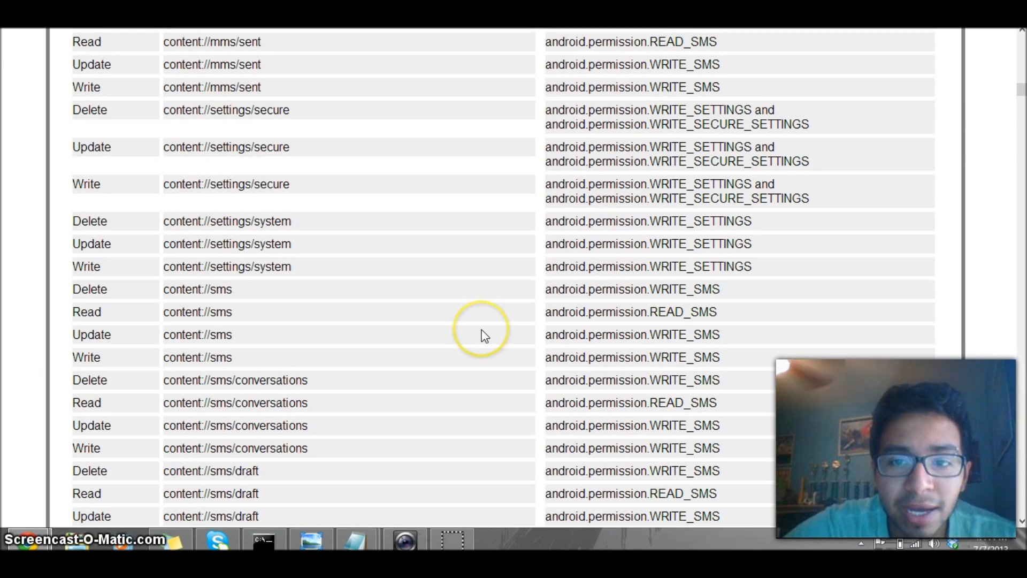
{"action": "scroll", "scroll_direction": "down", "scroll_amount": 3}
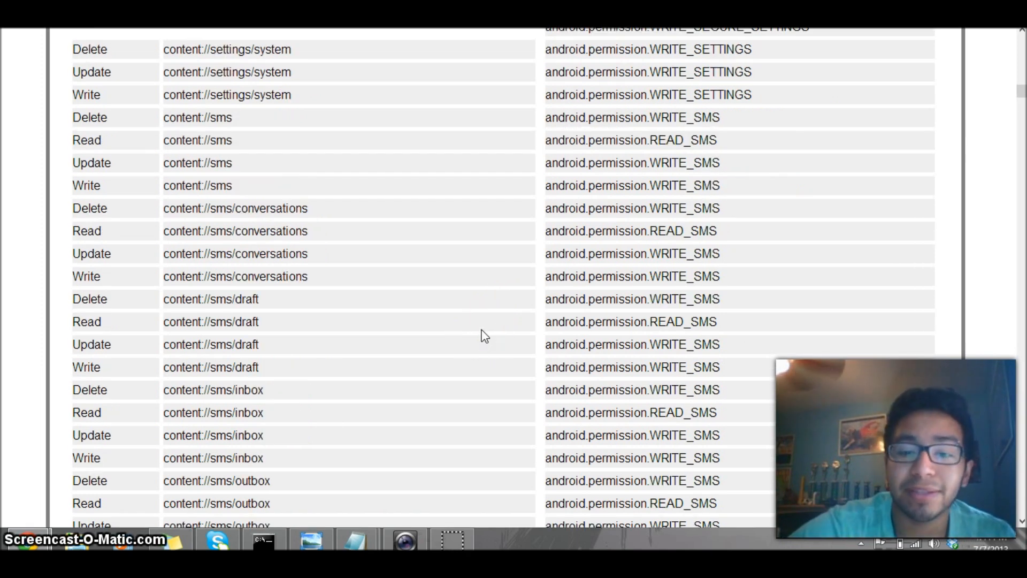
{"action": "scroll", "scroll_direction": "down", "scroll_amount": 3}
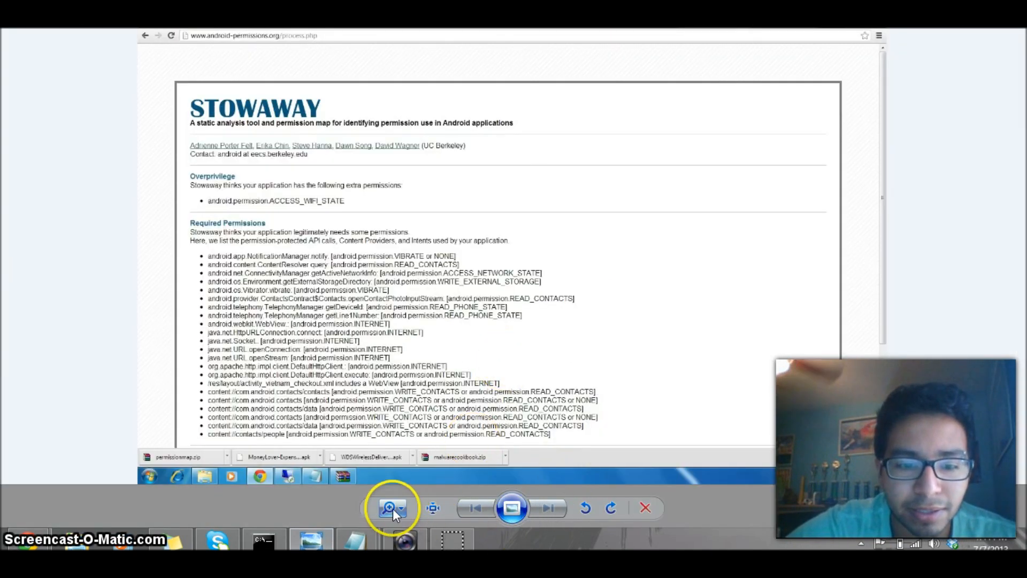
Step: Zoom into the Stowaway screenshot to read the ACCESS_WIFI_STATE overprivilege and required permissions
{"action": "left_click", "coordinate": [390, 507]}
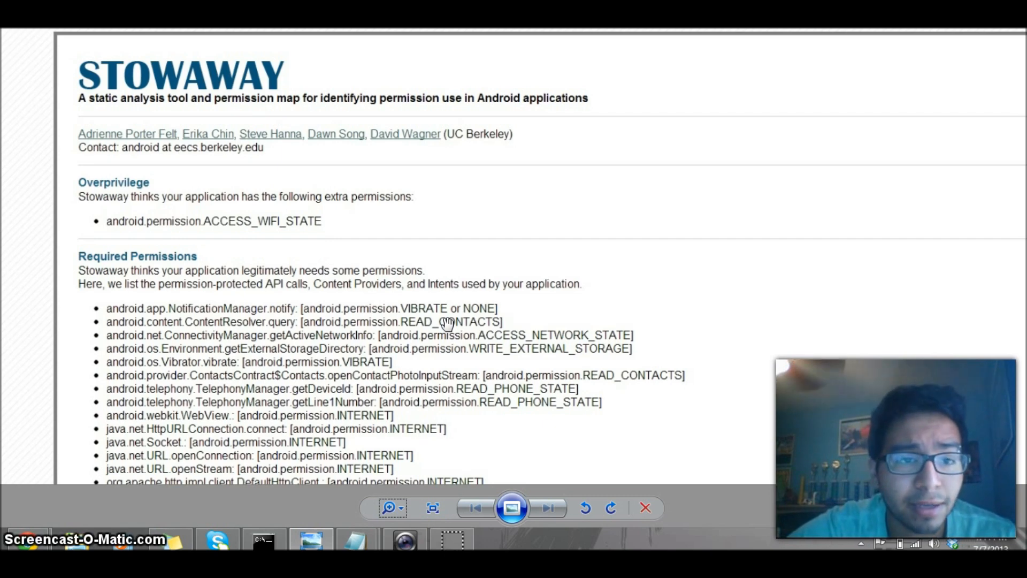
{"action": "scroll", "scroll_direction": "down", "scroll_amount": 3}
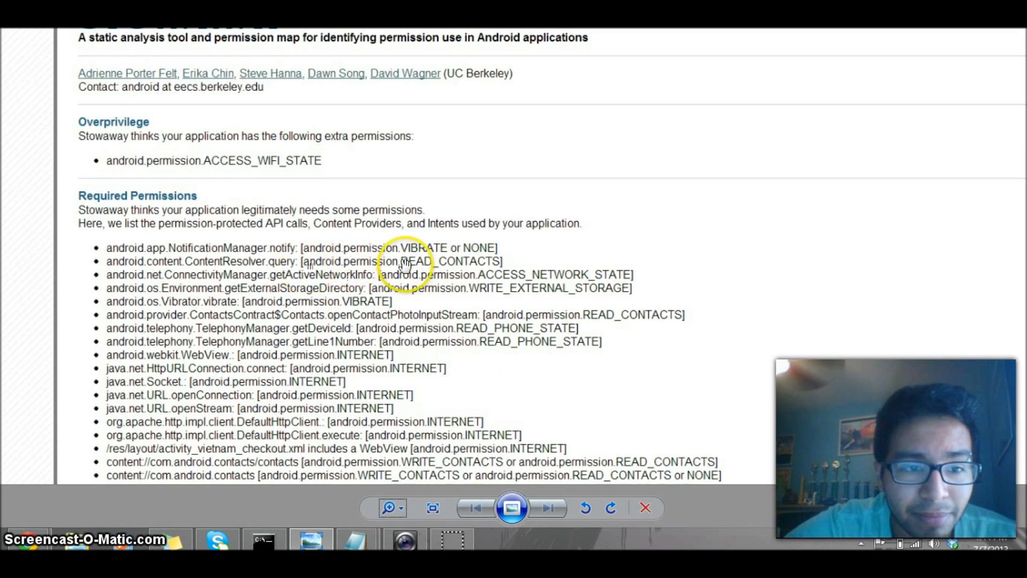
{"action": "mouse_move", "coordinate": [446, 309]}
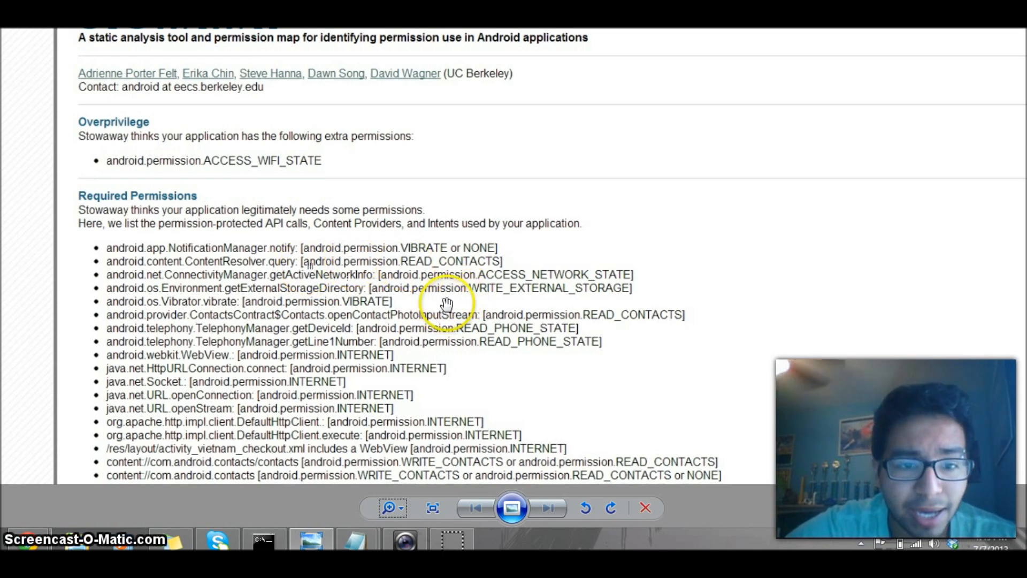
{"action": "mouse_move", "coordinate": [554, 303]}
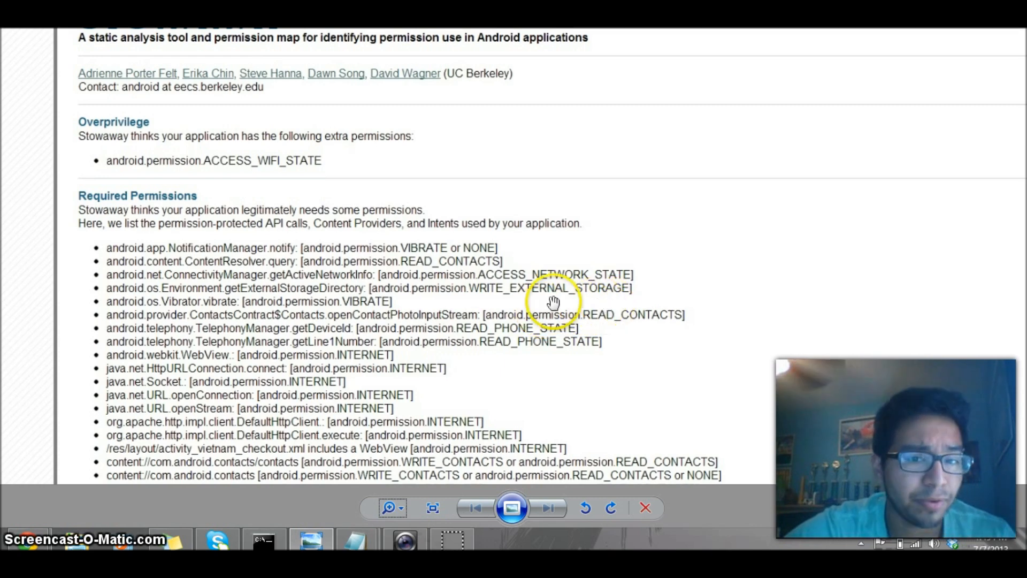
{"action": "mouse_move", "coordinate": [560, 294]}
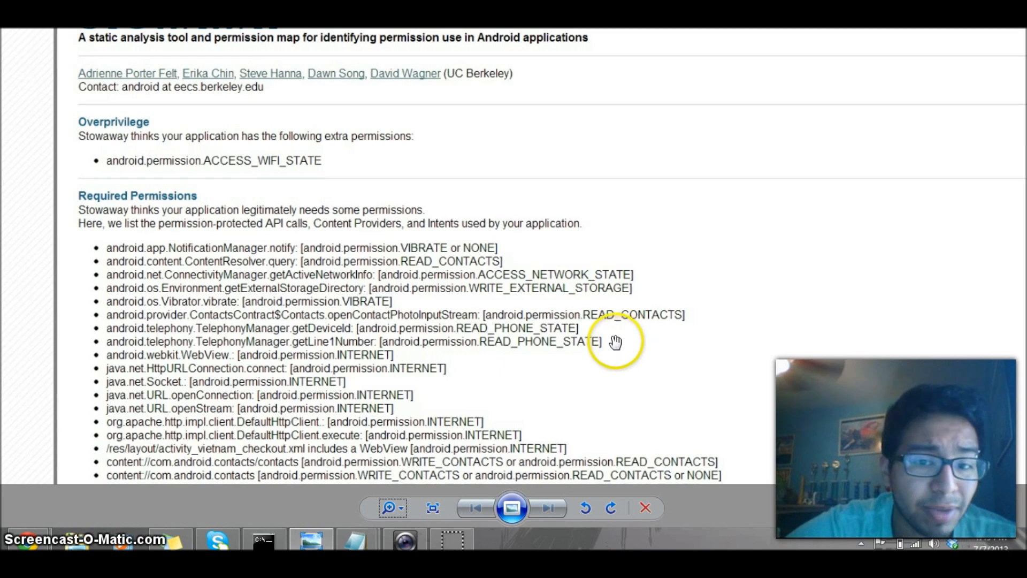
{"action": "mouse_move", "coordinate": [325, 302]}
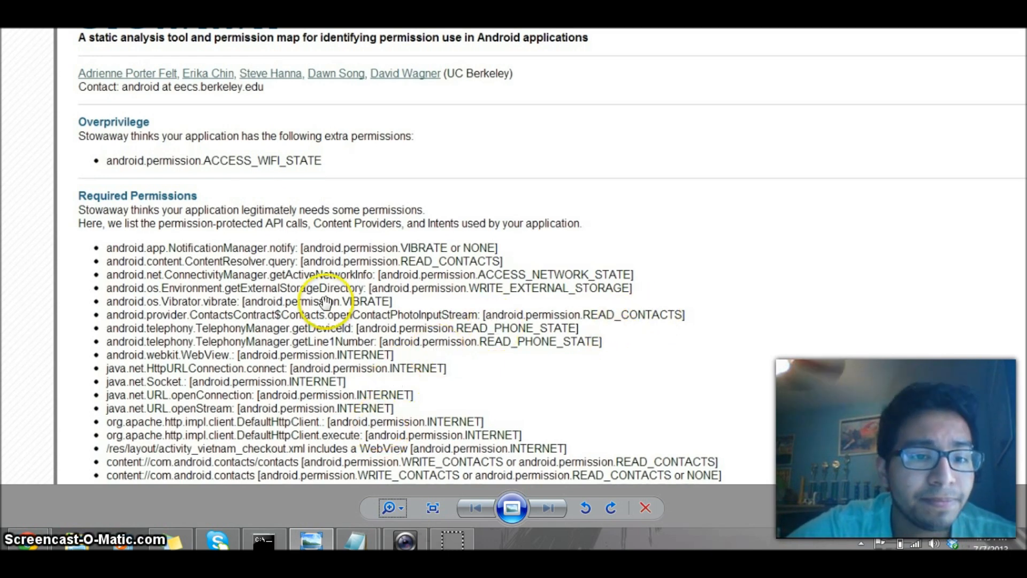
{"action": "mouse_move", "coordinate": [216, 193]}
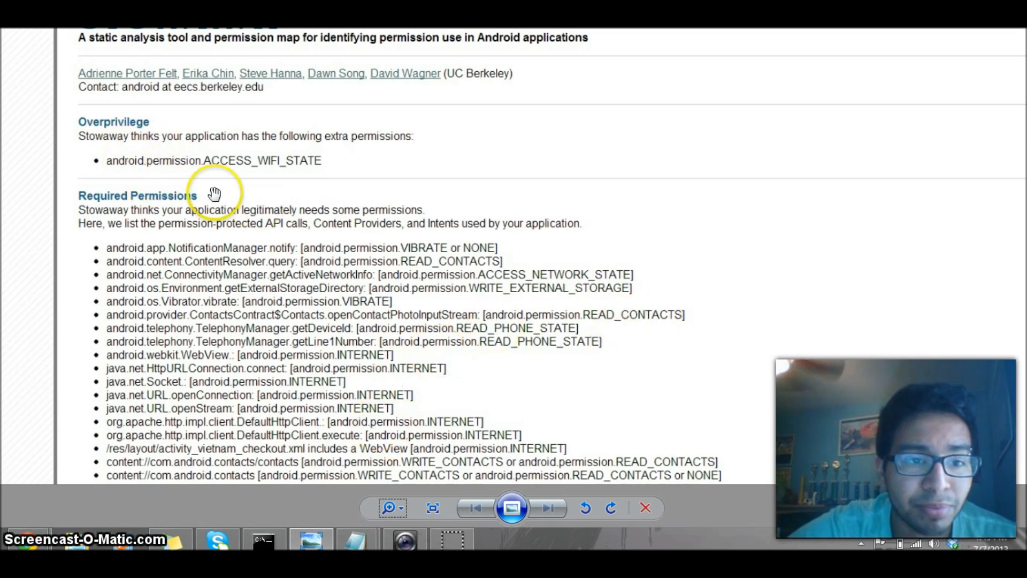
{"action": "mouse_move", "coordinate": [408, 199]}
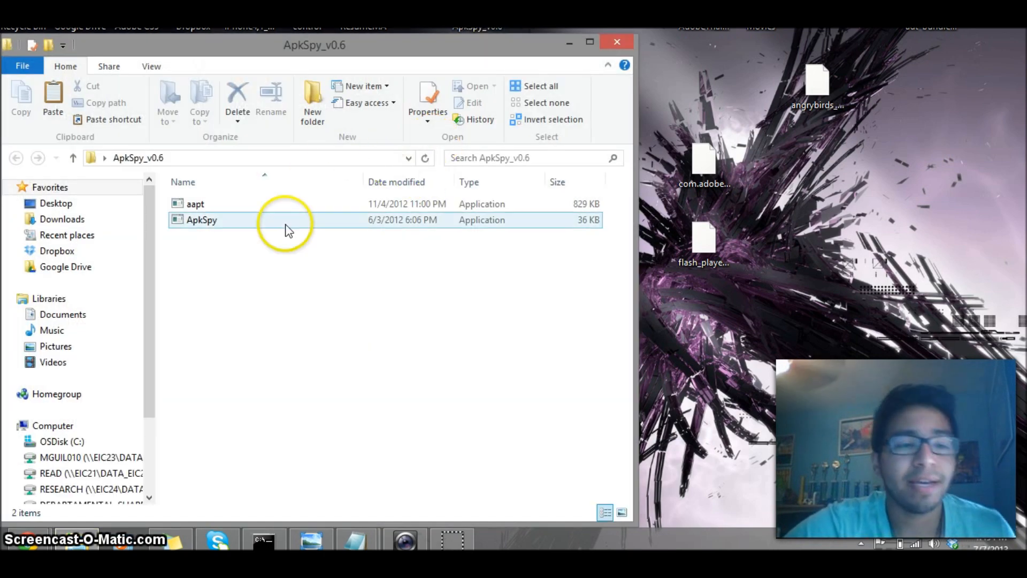
Step: Launch ApkSpy v0.6 and shift its window slightly right
{"action": "double_click", "coordinate": [202, 219]}
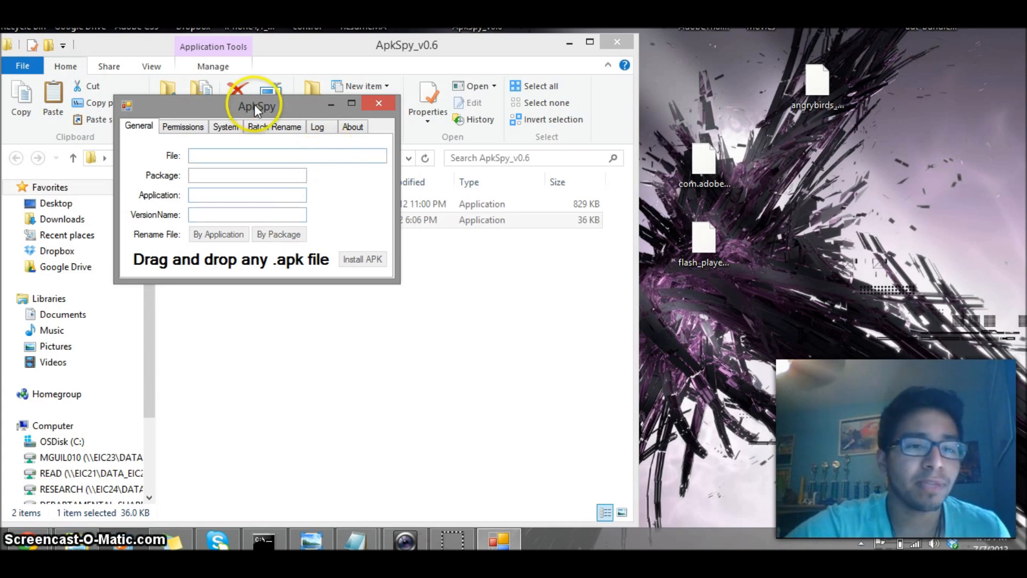
{"action": "left_click_drag", "start_coordinate": [256, 106], "coordinate": [302, 117]}
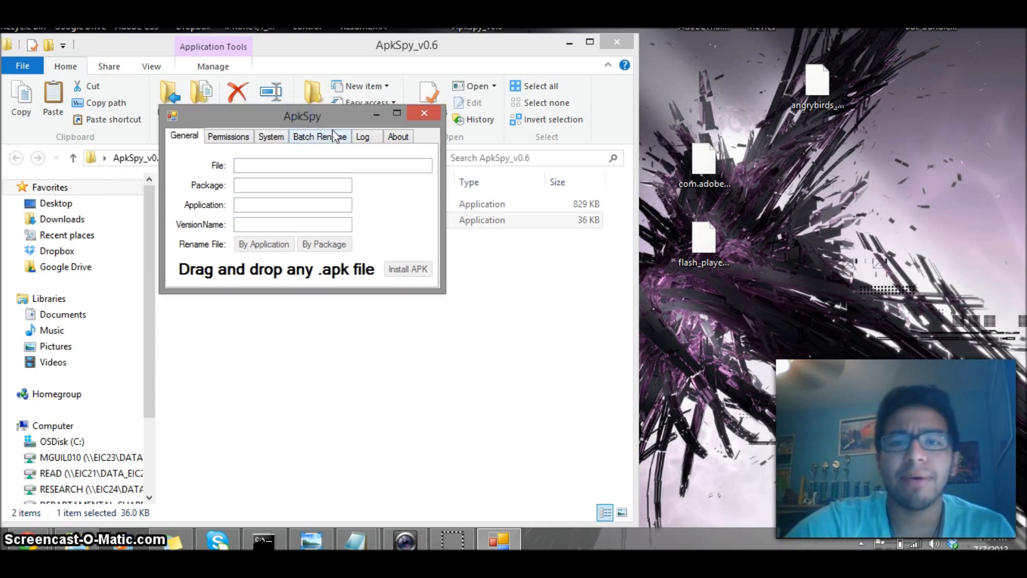
{"action": "mouse_move", "coordinate": [796, 91]}
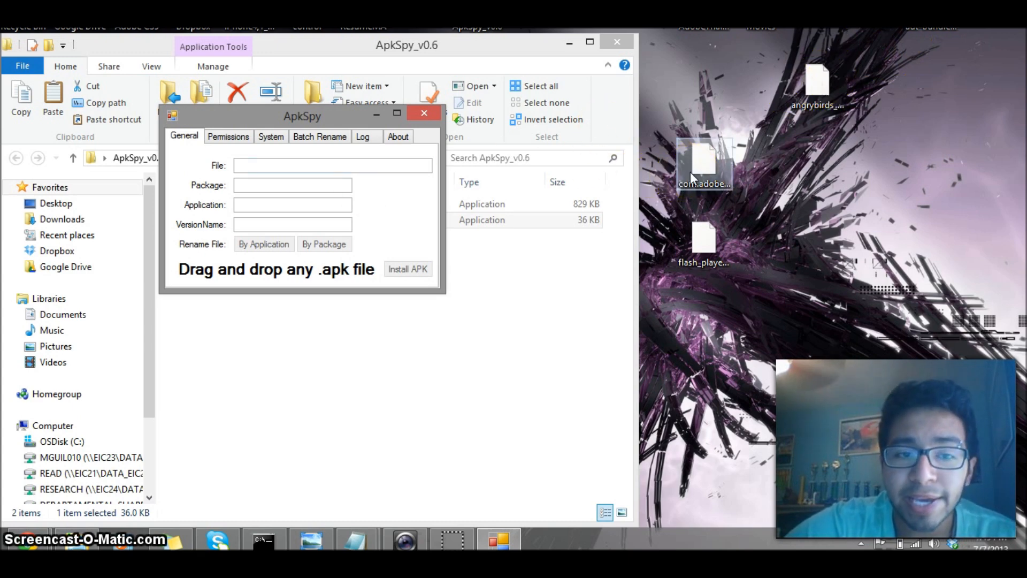
{"action": "mouse_move", "coordinate": [686, 182]}
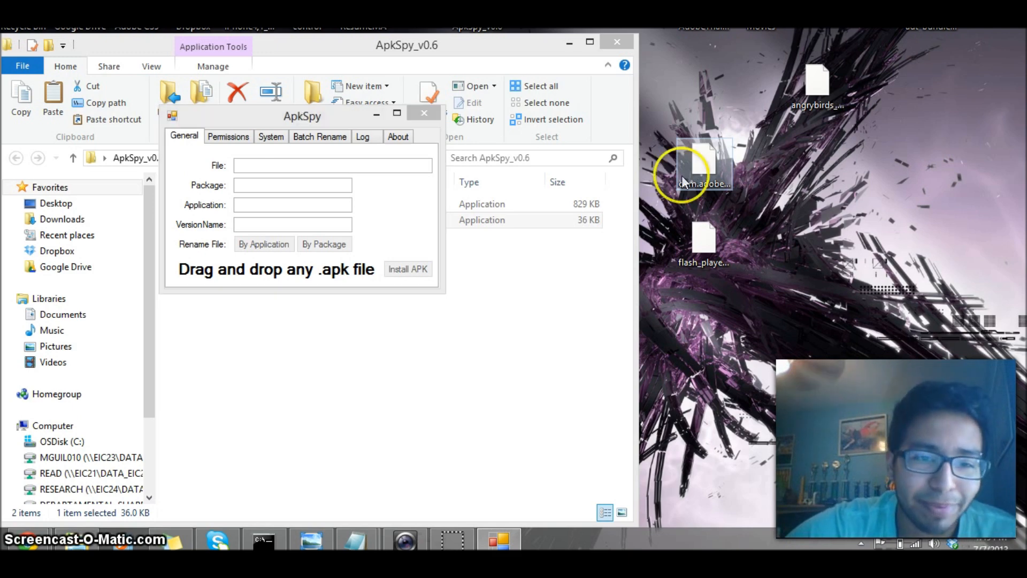
{"action": "mouse_move", "coordinate": [639, 239]}
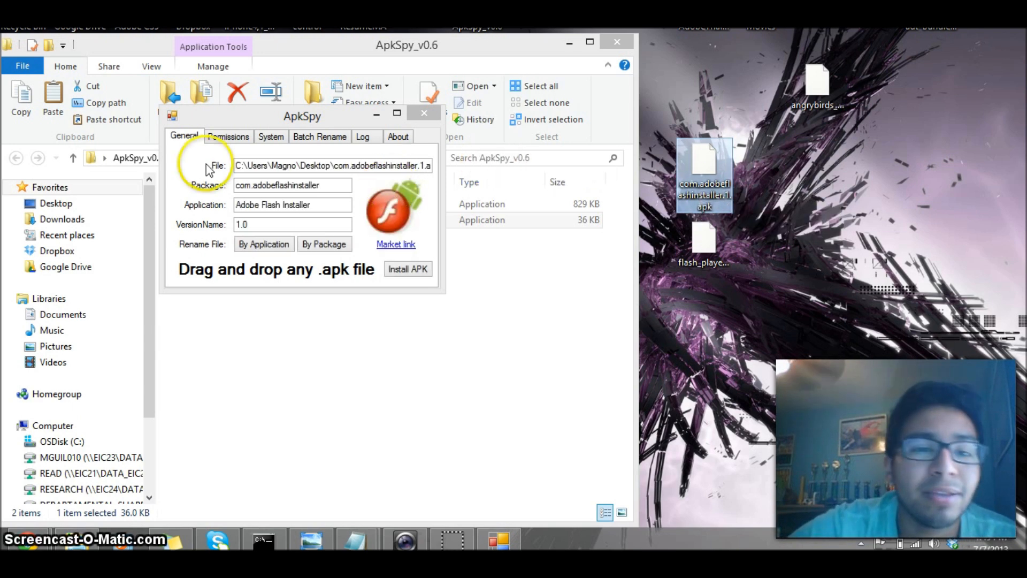
Step: Review the Flash installer's permissions, such as INTERNET and READ_PHONE_STATE, then close ApkSpy
{"action": "left_click", "coordinate": [227, 136]}
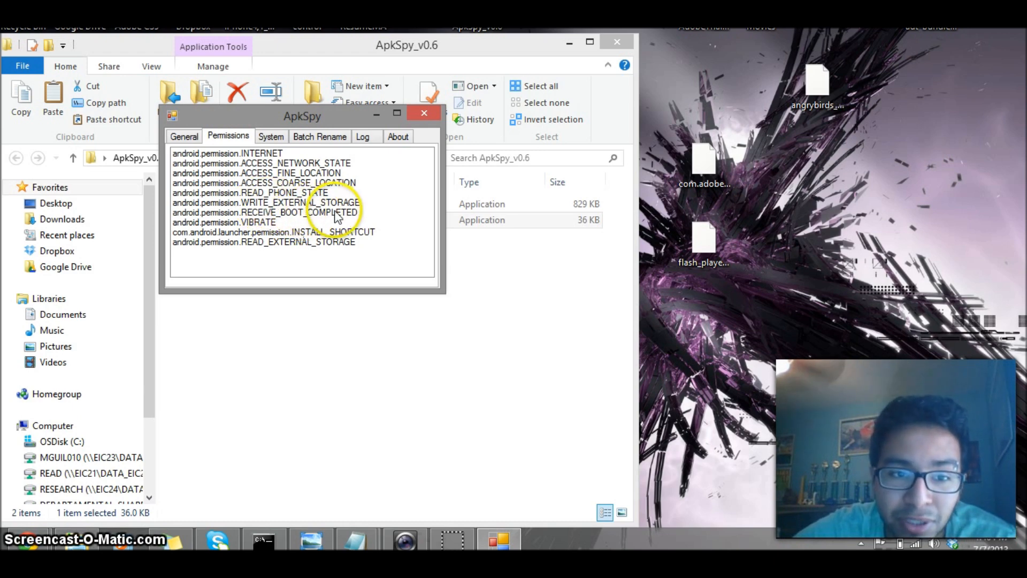
{"action": "mouse_move", "coordinate": [291, 221]}
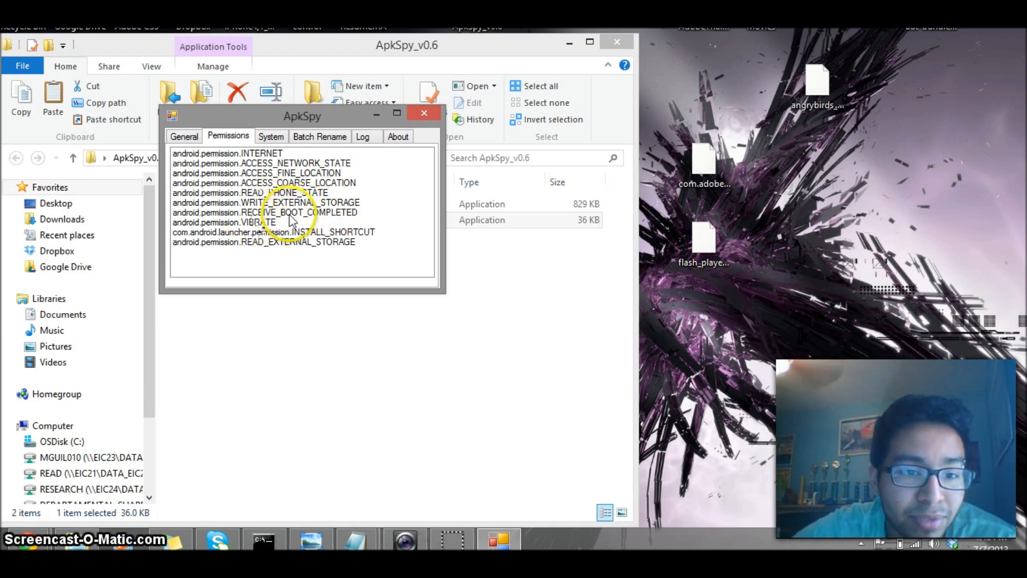
{"action": "mouse_move", "coordinate": [328, 229]}
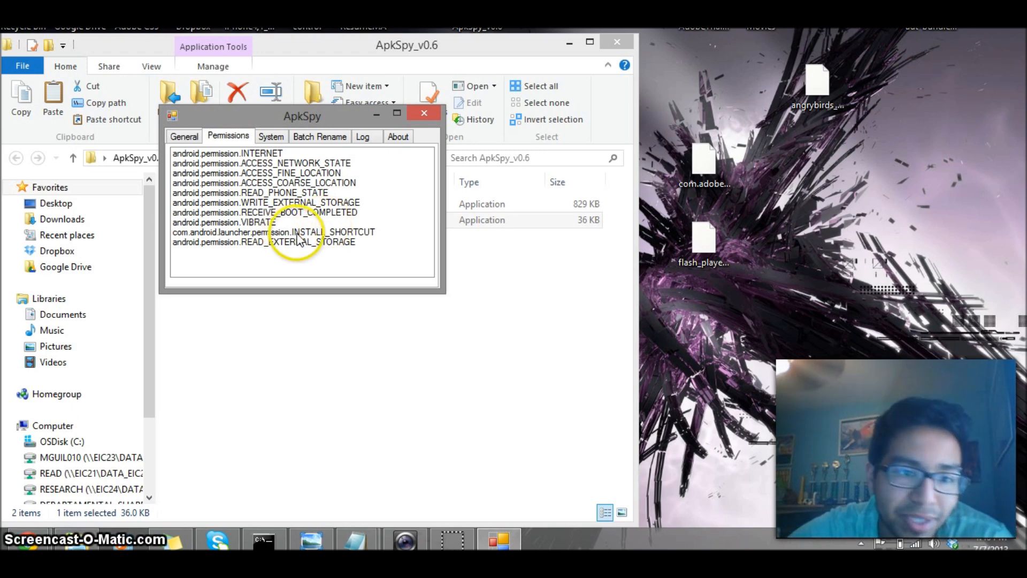
{"action": "mouse_move", "coordinate": [339, 242]}
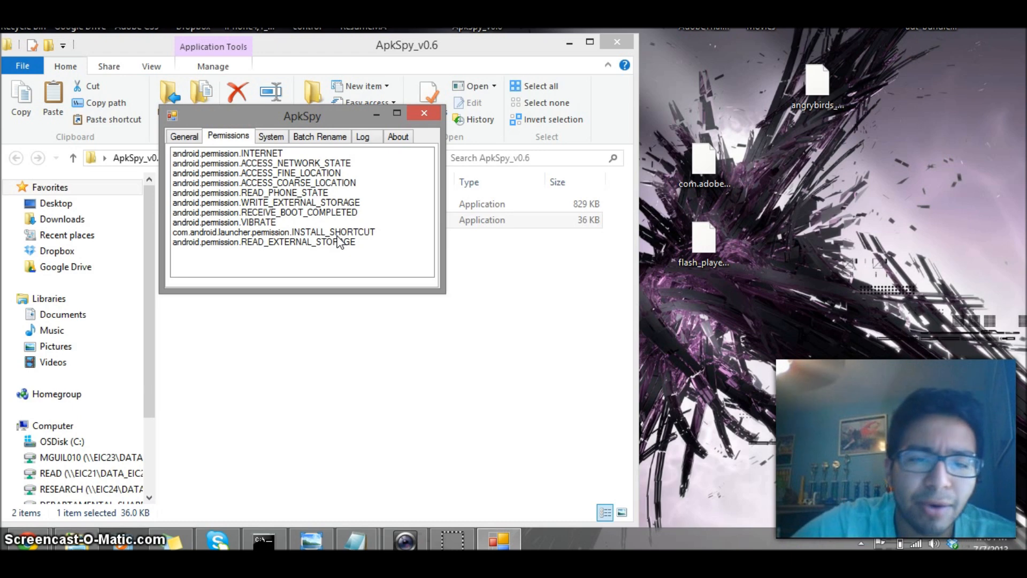
{"action": "mouse_move", "coordinate": [437, 128]}
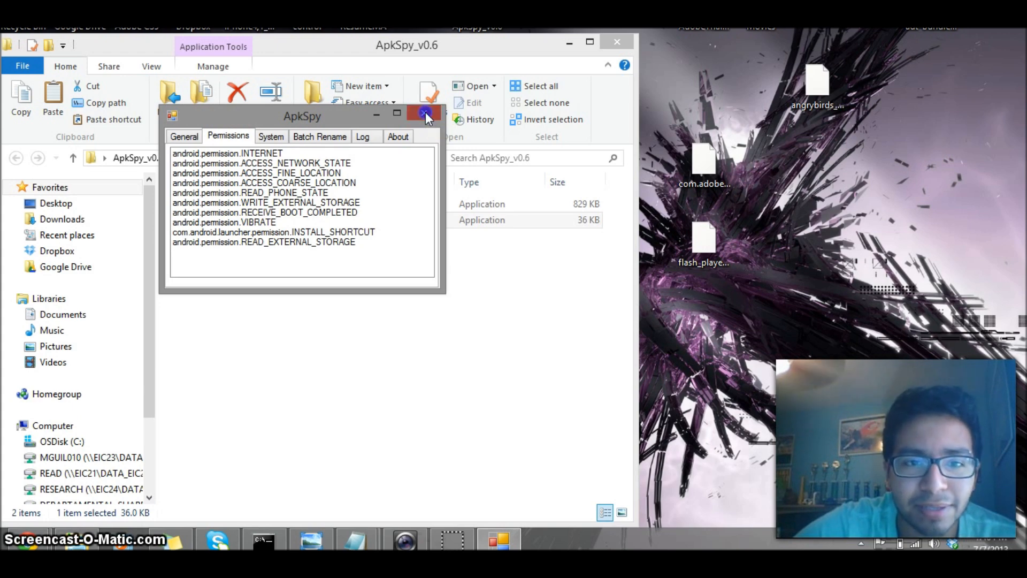
{"action": "left_click", "coordinate": [426, 115]}
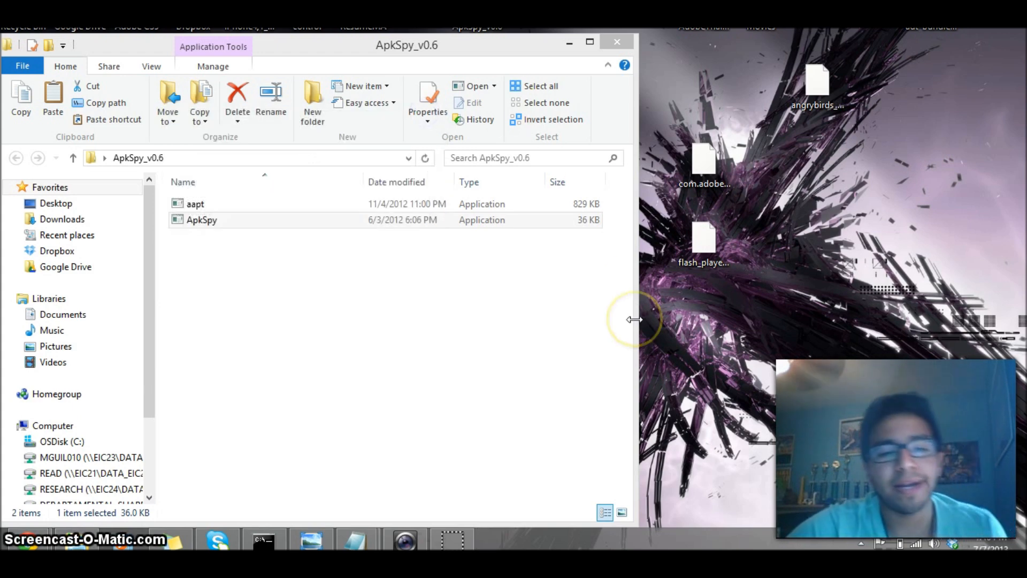
{"action": "mouse_move", "coordinate": [633, 320]}
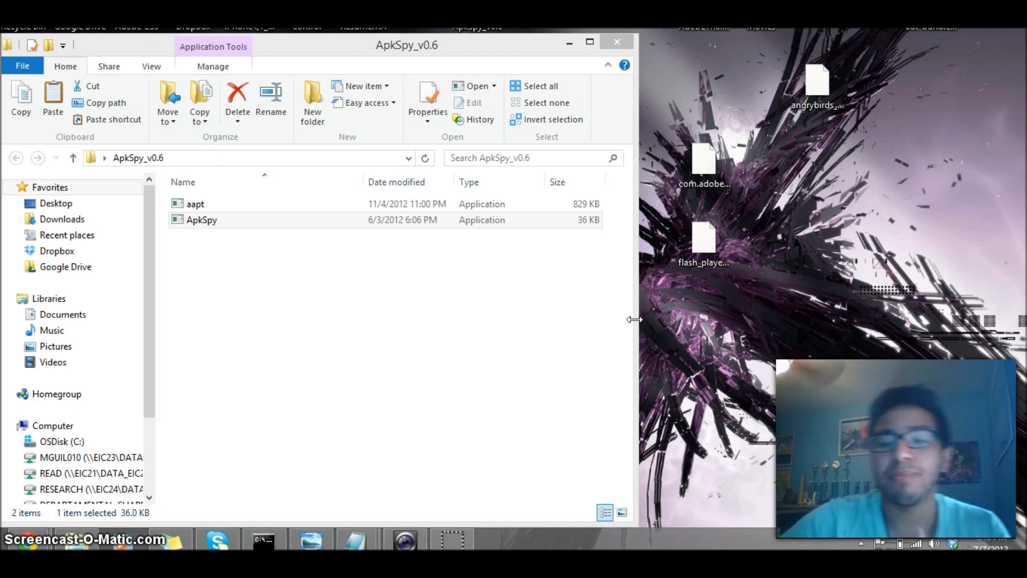
{"action": "mouse_move", "coordinate": [552, 52]}
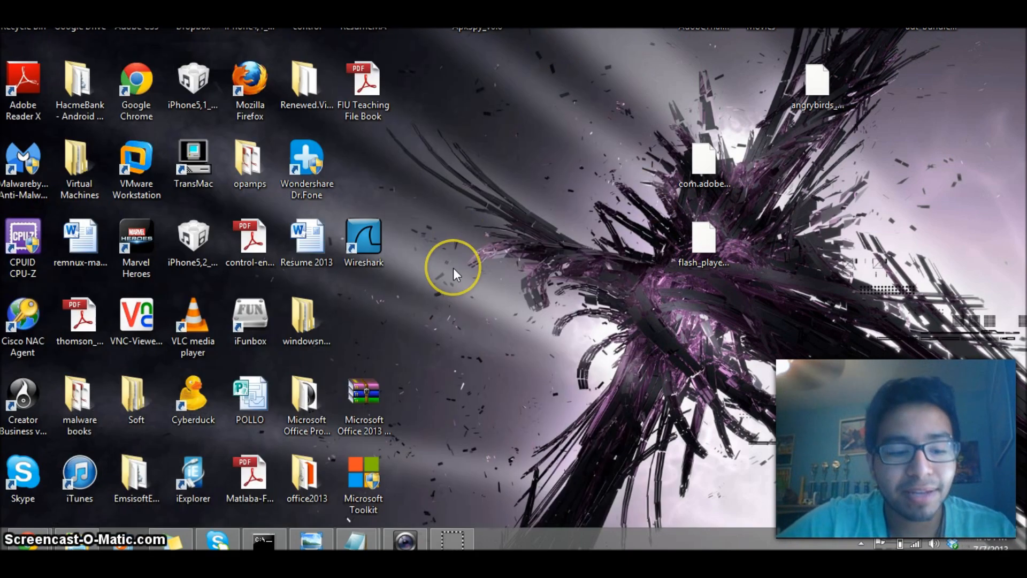
Step: Run cmd from the Win+R box to open Command Prompt
{"action": "key", "text": "Win+r"}
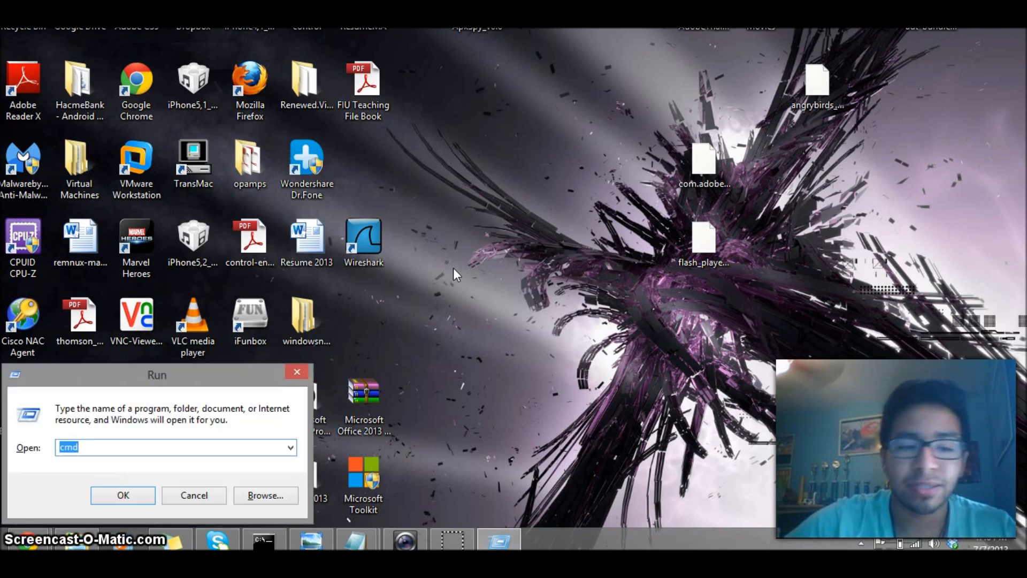
{"action": "left_click", "coordinate": [123, 496]}
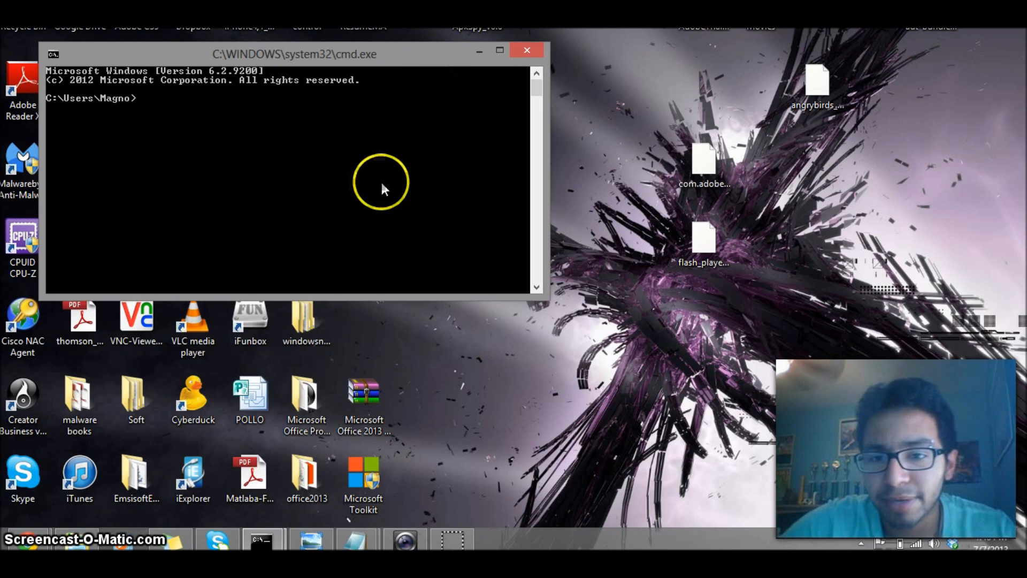
{"action": "mouse_move", "coordinate": [382, 205]}
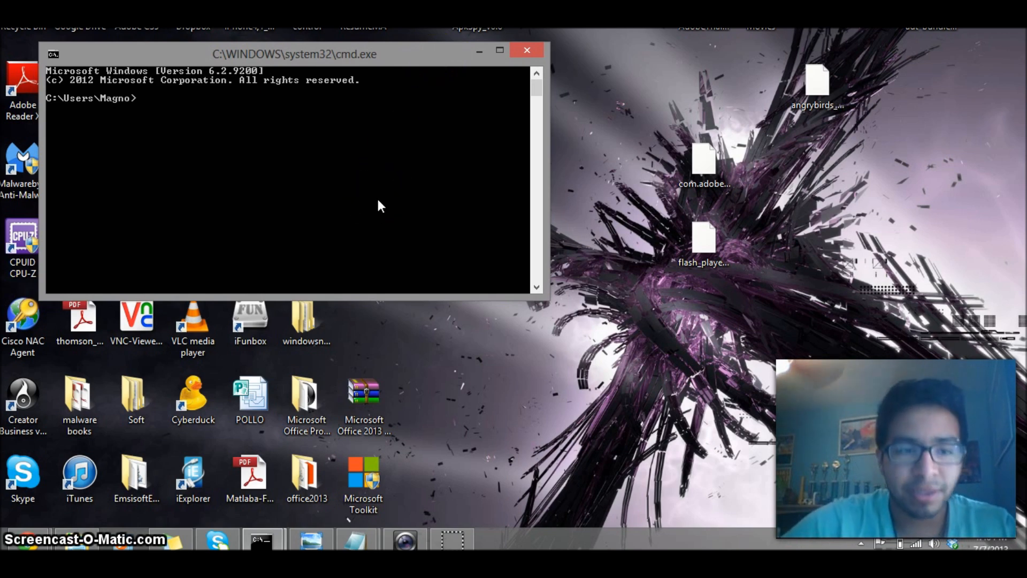
Step: Decode com.adobeflashinstaller.1.apk with apktool into a Desktop VideoTest folder, then minimize the console
{"action": "type", "text": "cd Desktop"}
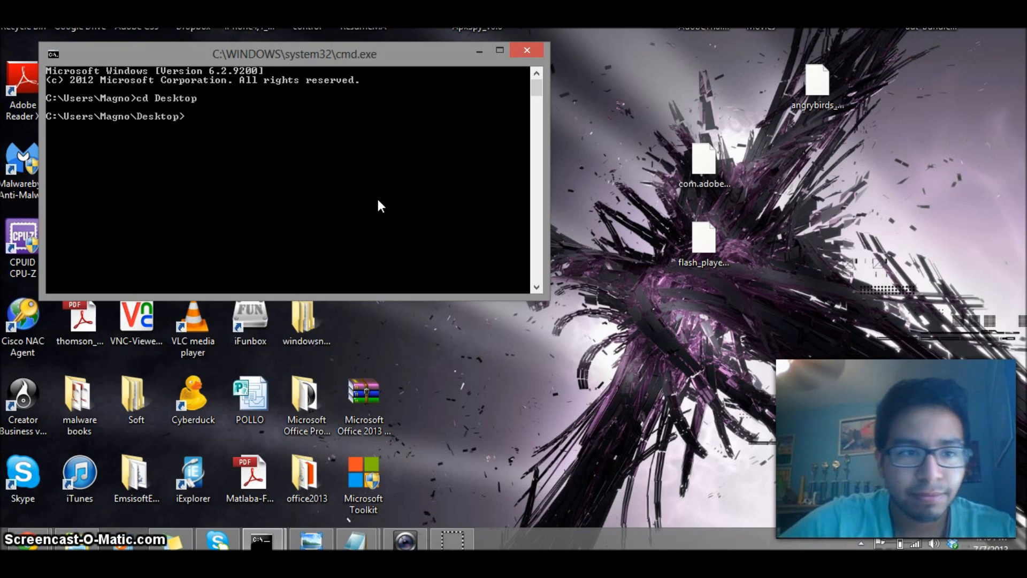
{"action": "type", "text": "ap"}
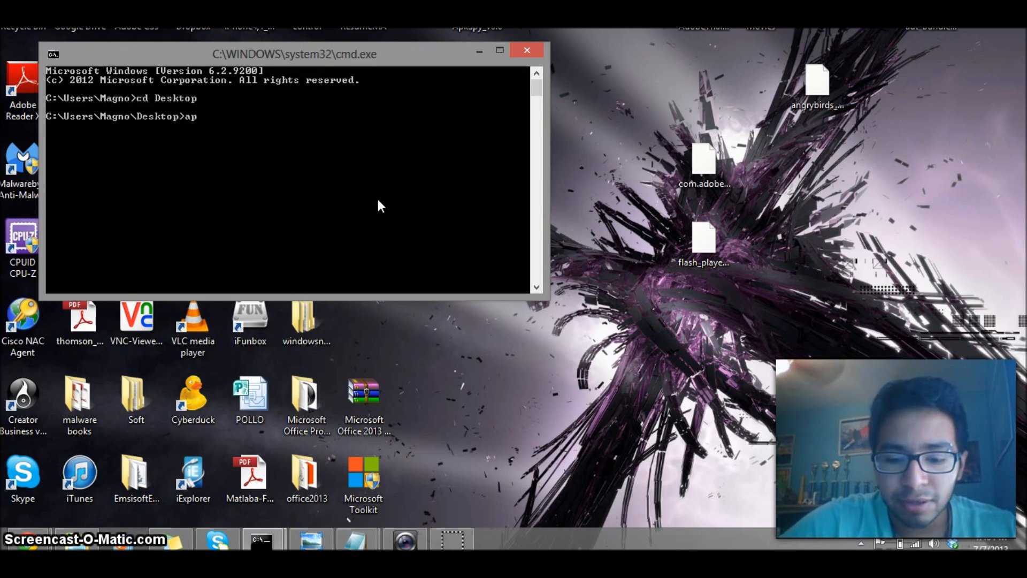
{"action": "type", "text": "ktool"}
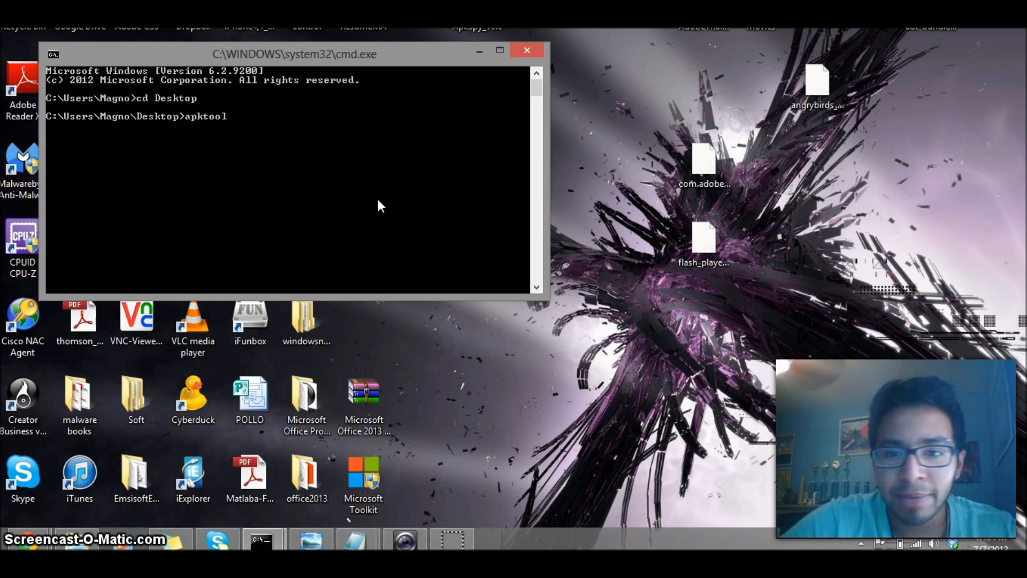
{"action": "type", "text": "decode"}
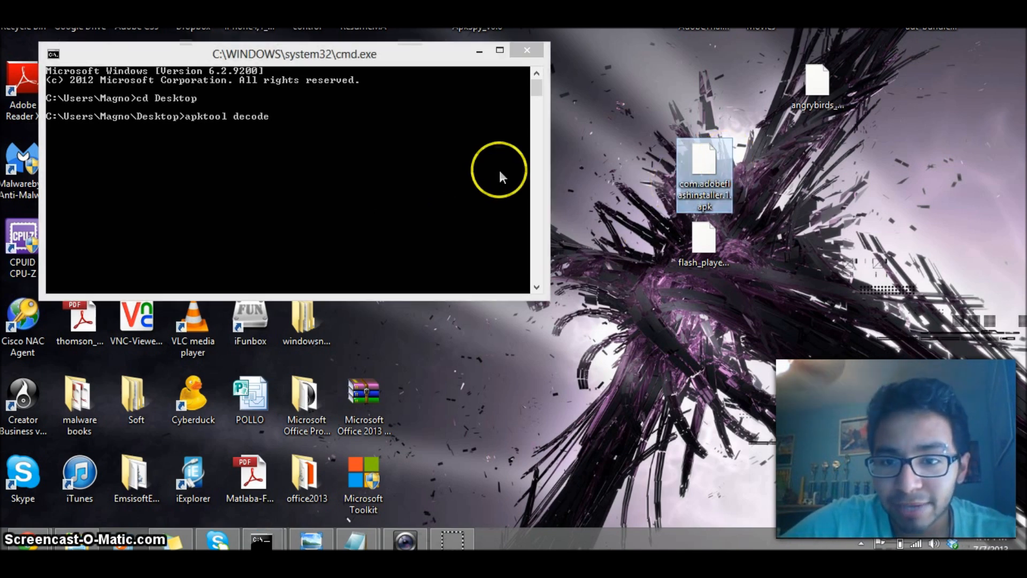
{"action": "mouse_move", "coordinate": [469, 157]}
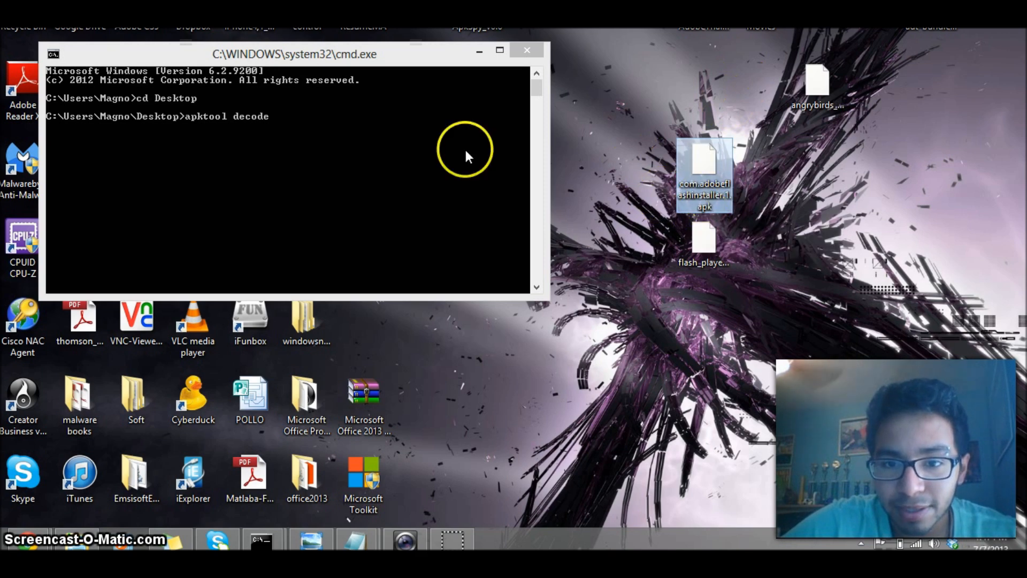
{"action": "type", "text": "com."}
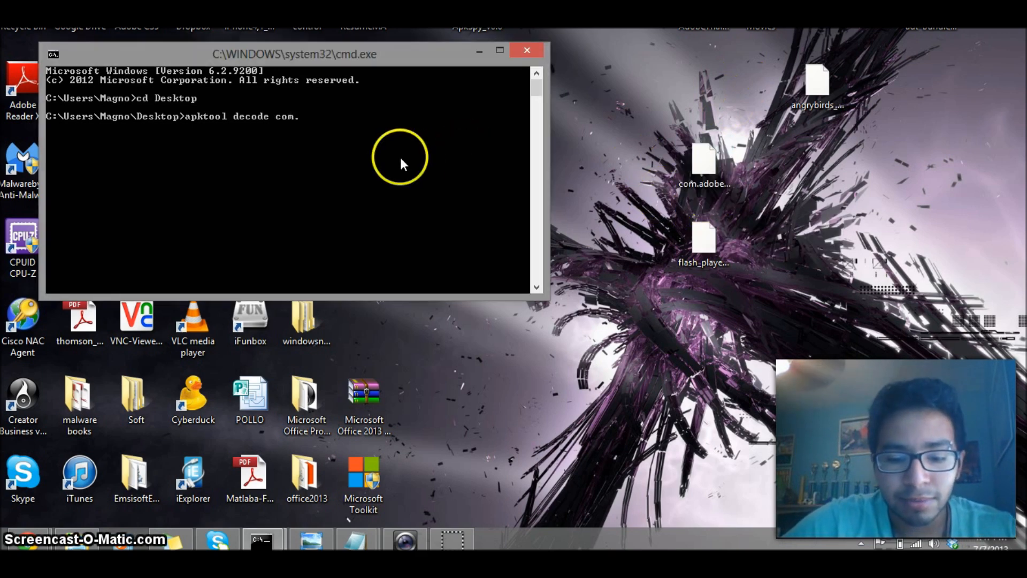
{"action": "type", "text": "ad"}
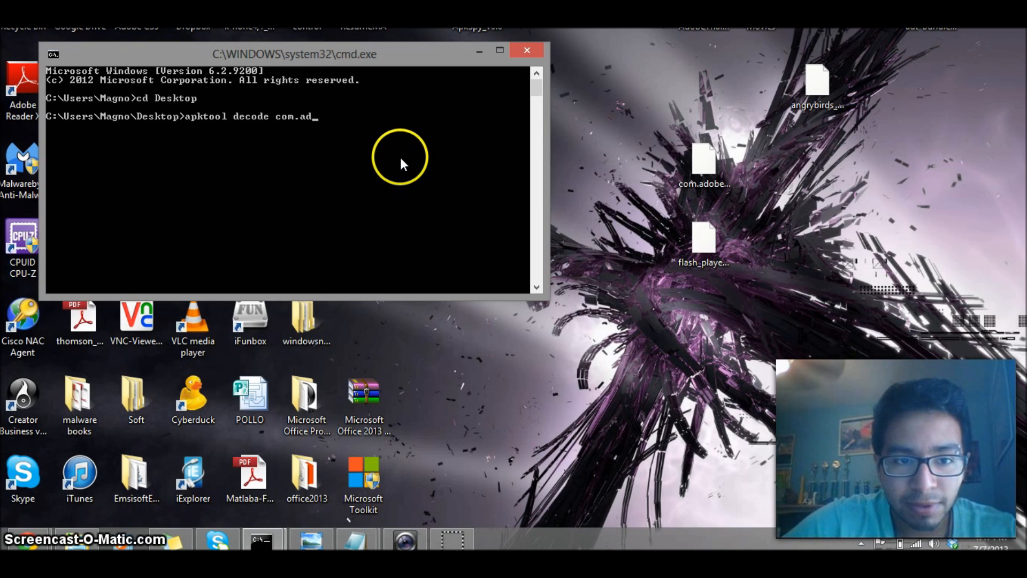
{"action": "type", "text": "obeflashinstaller.1"}
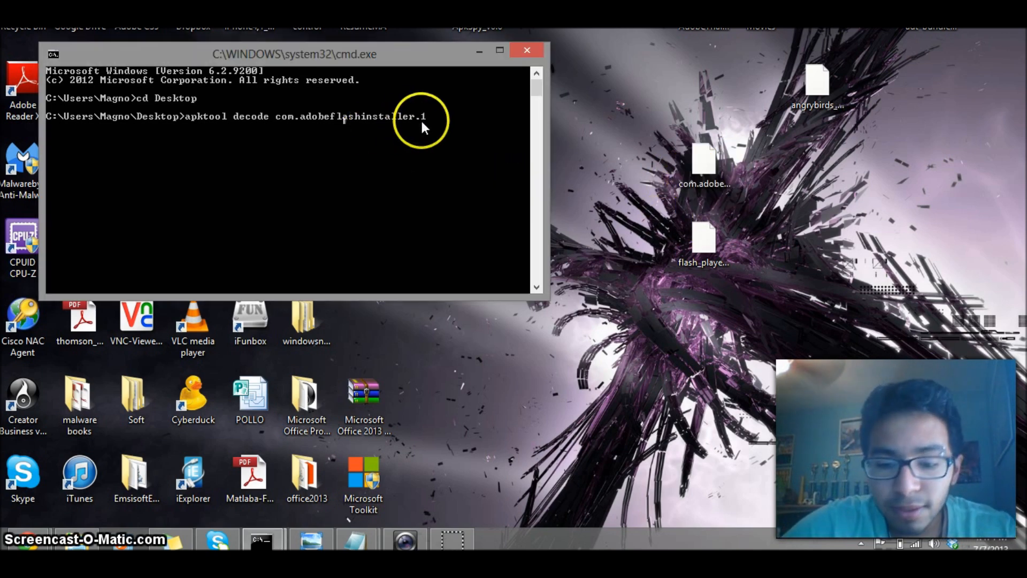
{"action": "type", "text": ".apk"}
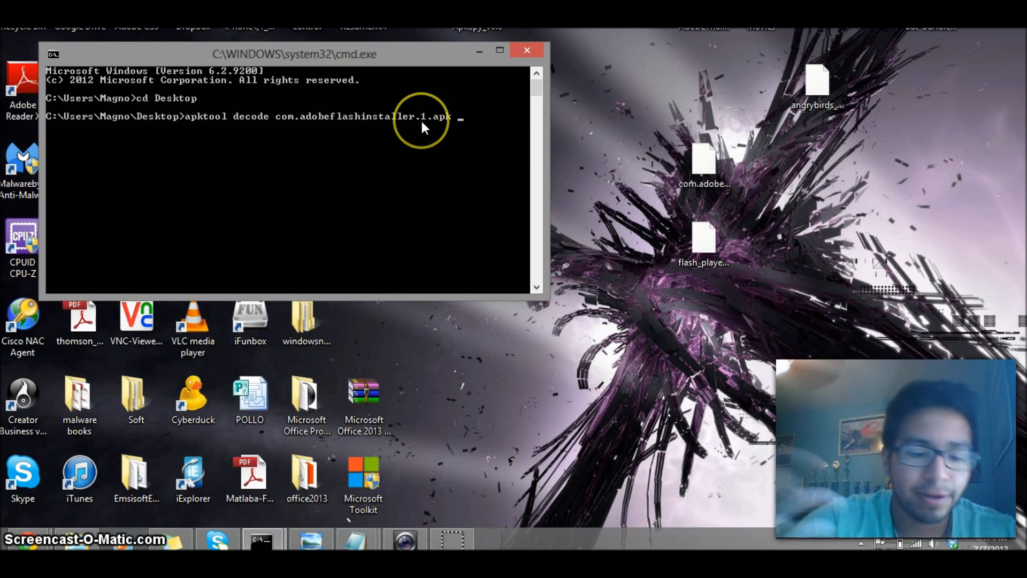
{"action": "type", "text": "P"}
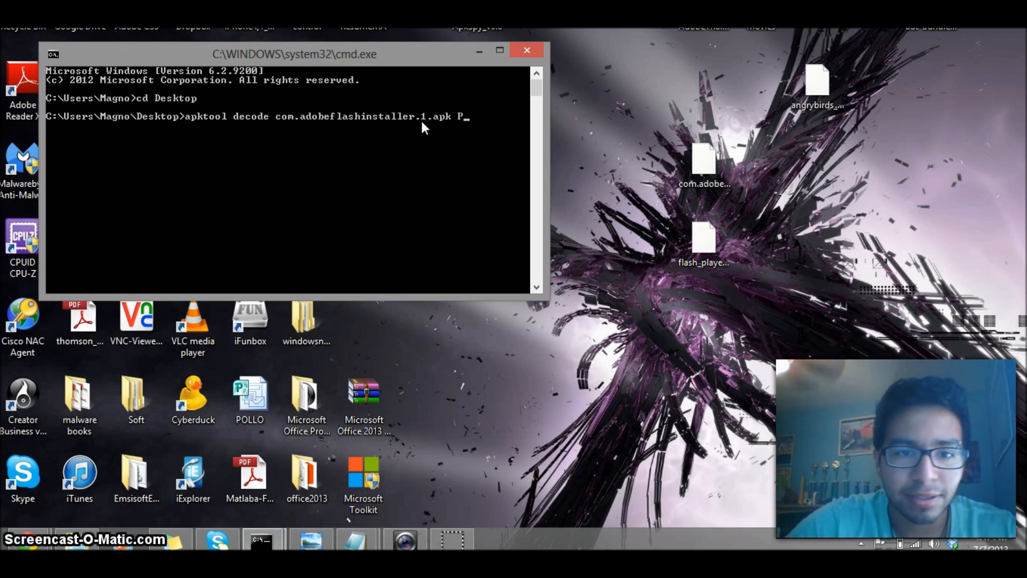
{"action": "key", "text": "Backspace"}
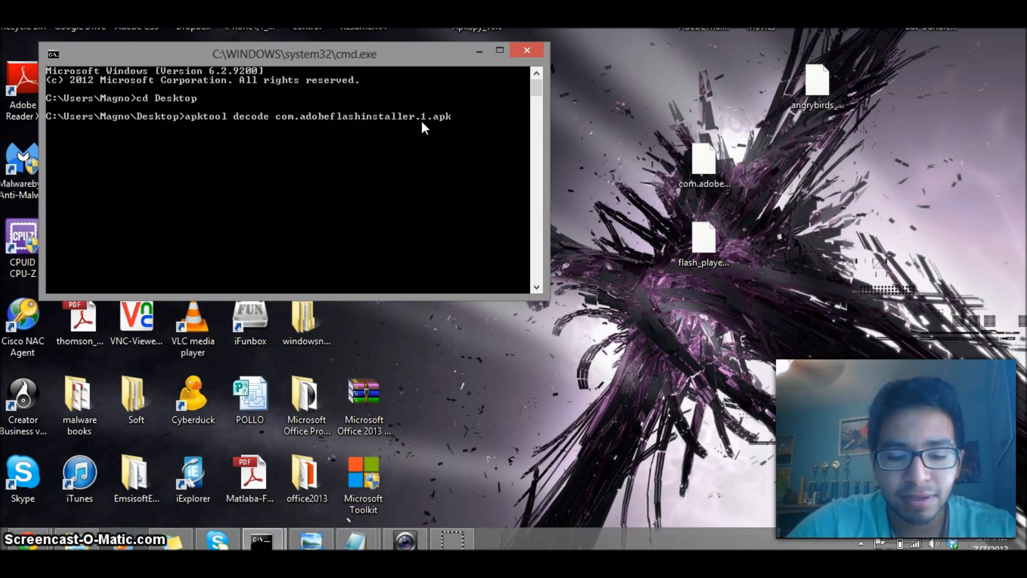
{"action": "type", "text": "VideoT"}
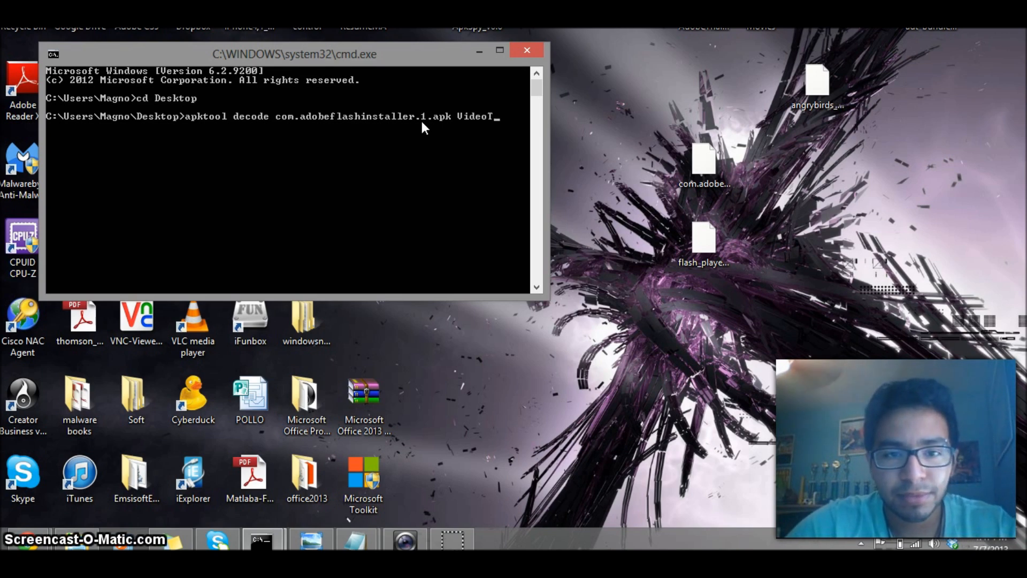
{"action": "key", "text": "Return"}
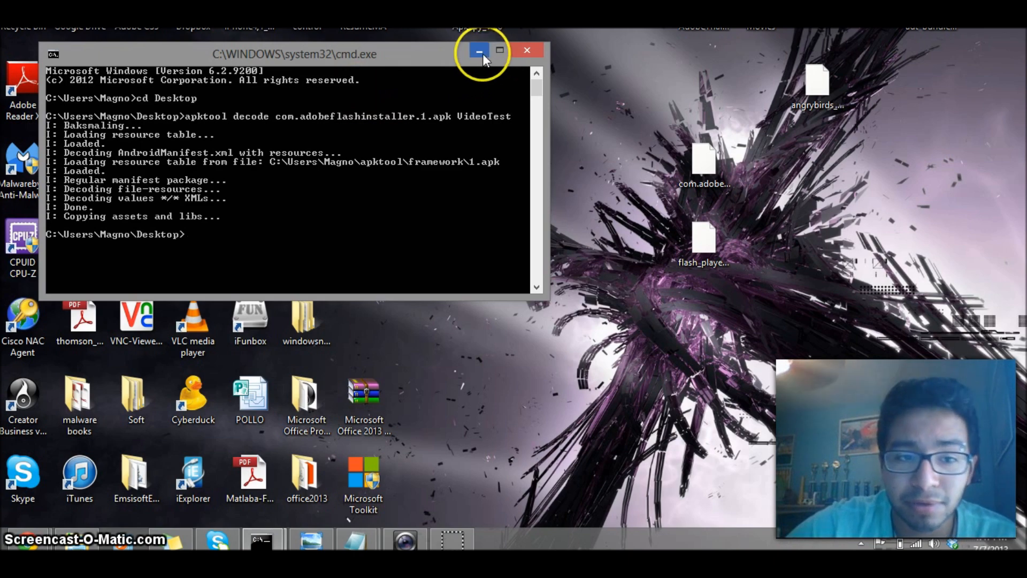
{"action": "left_click", "coordinate": [479, 51]}
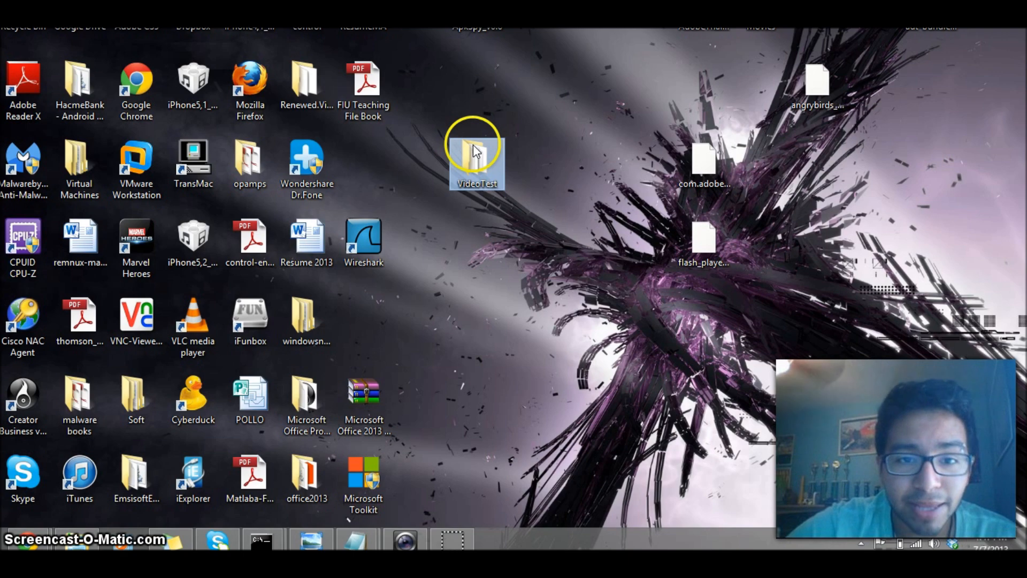
Step: Open the decoded VideoTest folder's AndroidManifest in Notepad and move the folder window aside
{"action": "double_click", "coordinate": [476, 148]}
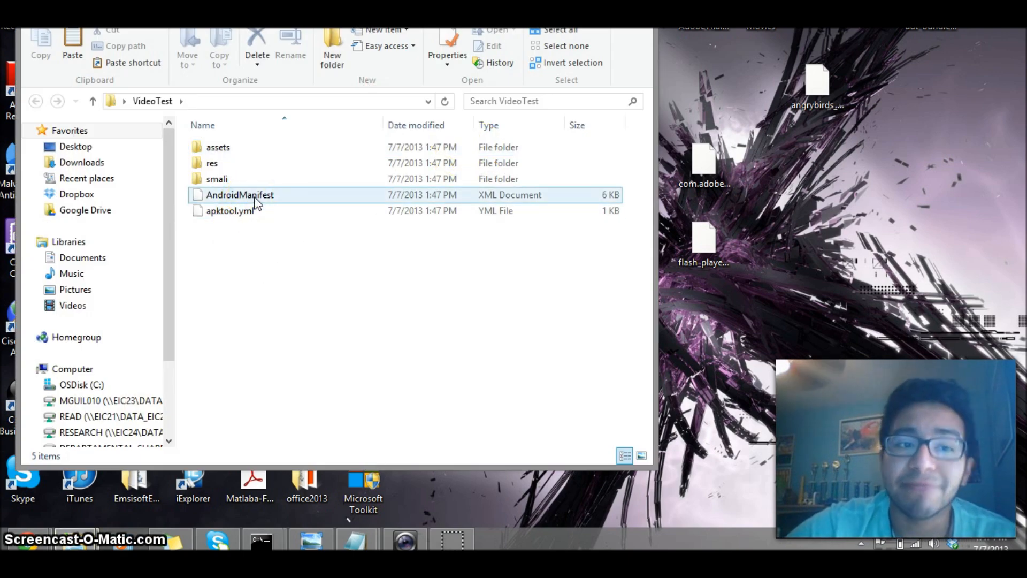
{"action": "double_click", "coordinate": [240, 195]}
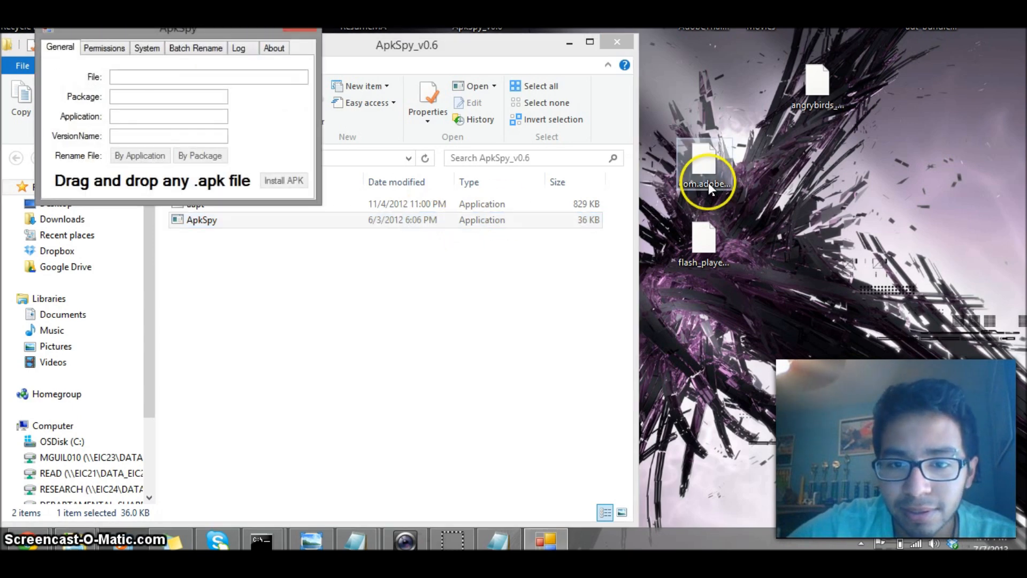
{"action": "mouse_move", "coordinate": [691, 161]}
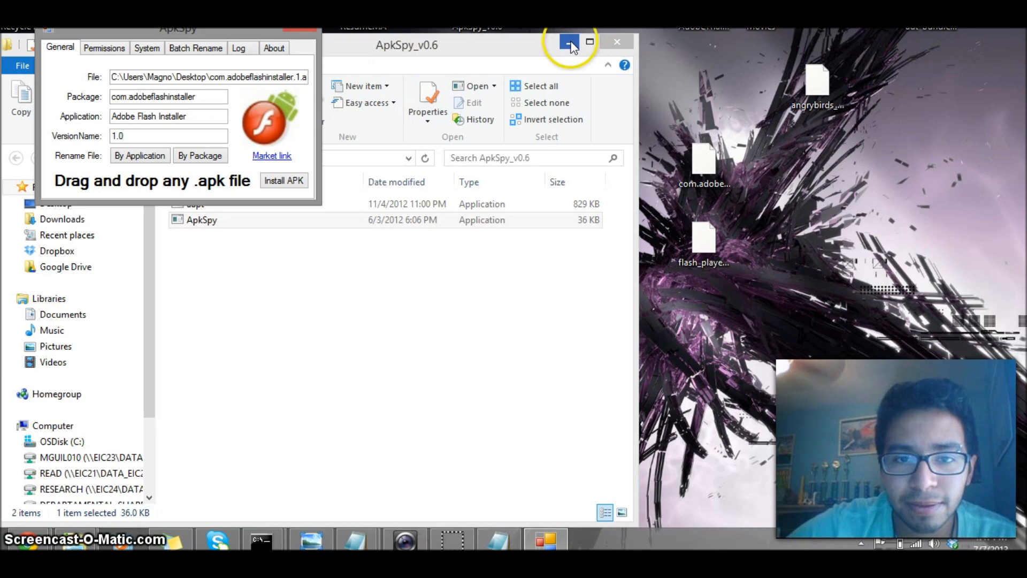
{"action": "left_click", "coordinate": [103, 48]}
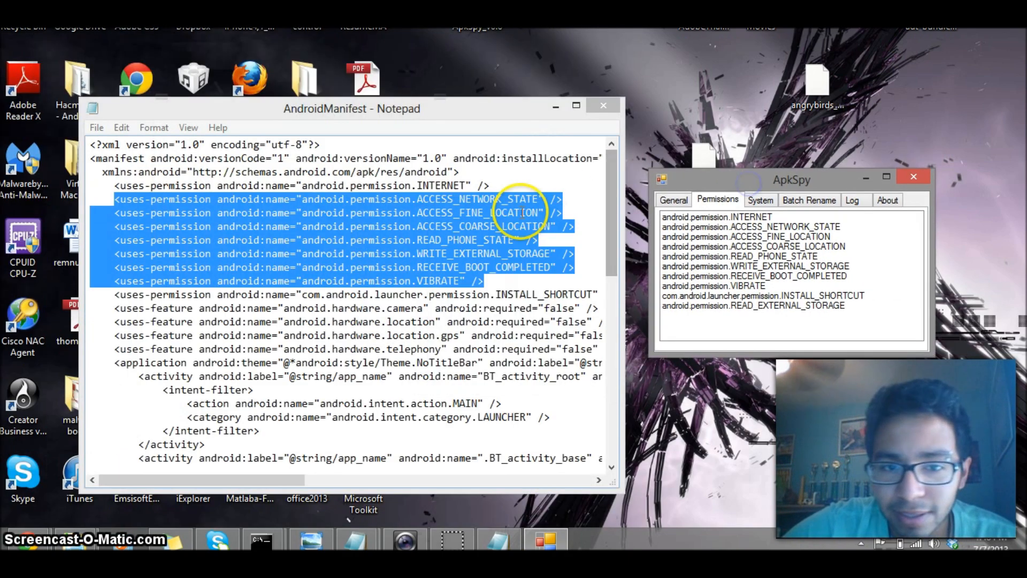
Step: Compare the manifest's permission lines against ApkSpy's list, then close ApkSpy
{"action": "left_click", "coordinate": [504, 275]}
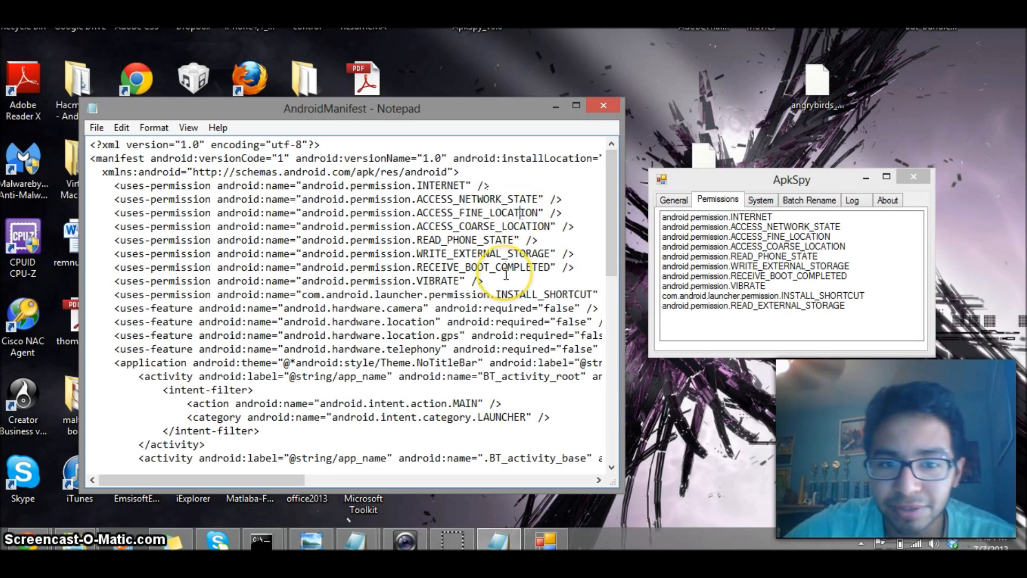
{"action": "mouse_move", "coordinate": [494, 259]}
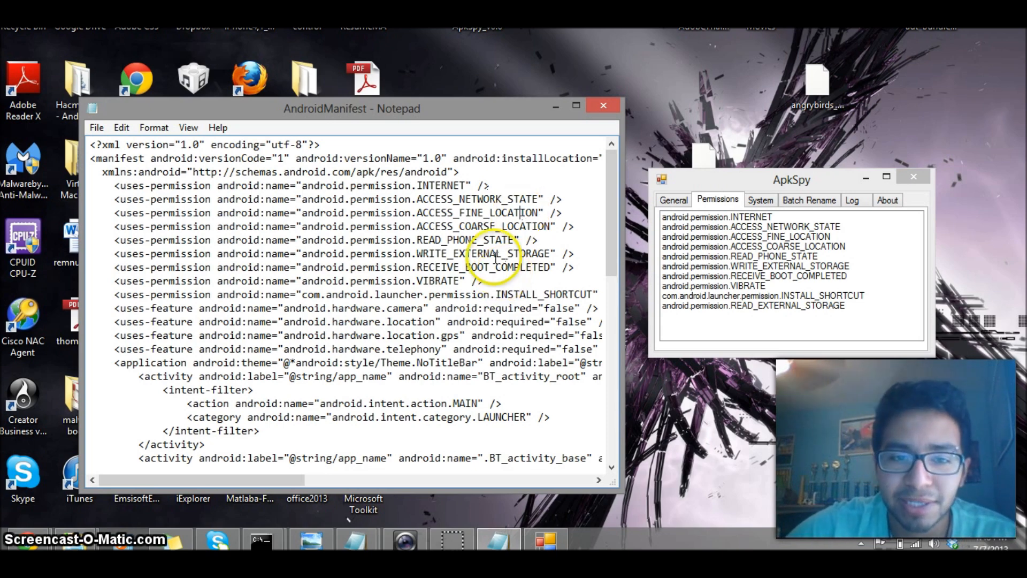
{"action": "mouse_move", "coordinate": [888, 230]}
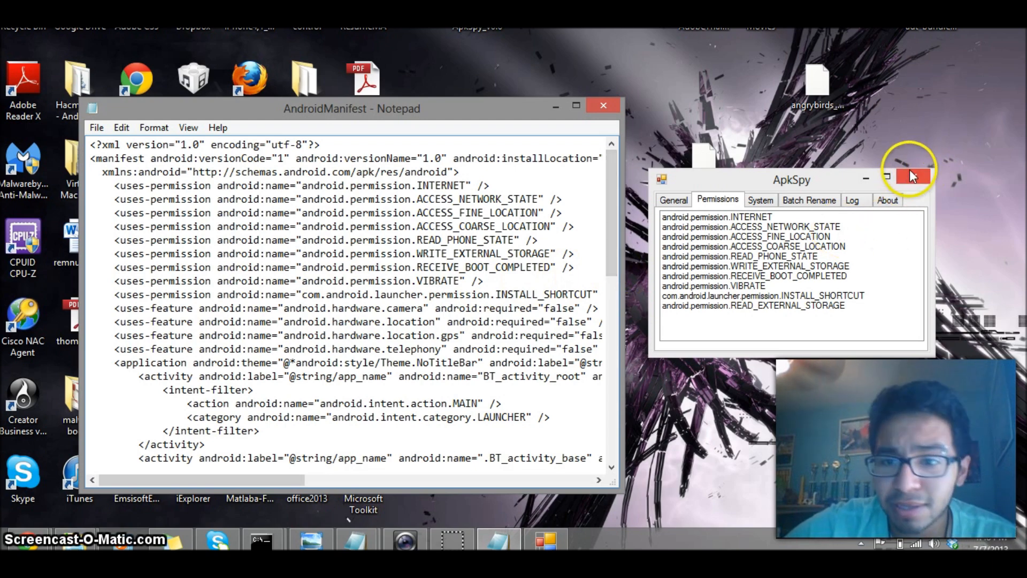
{"action": "left_click", "coordinate": [913, 177]}
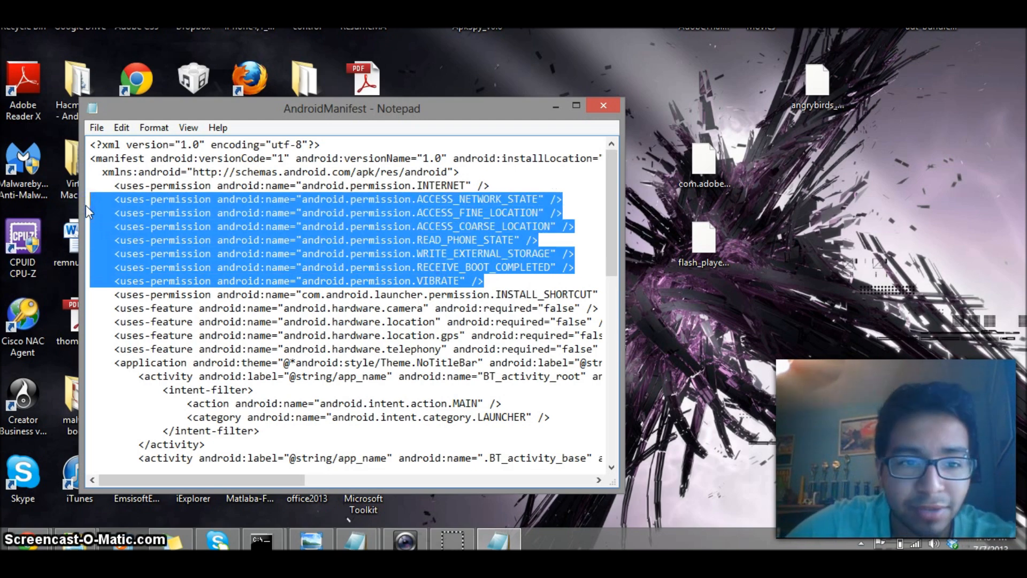
Step: Delete the extra permission lines, keeping INTERNET and INSTALL_SHORTCUT, and close the manifest
{"action": "key", "text": "Delete"}
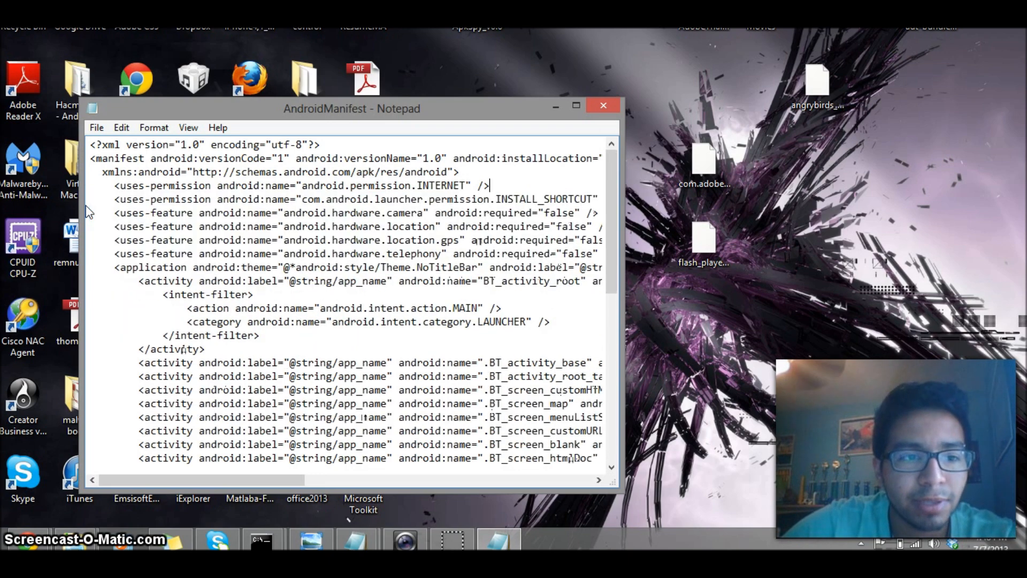
{"action": "mouse_move", "coordinate": [616, 129]}
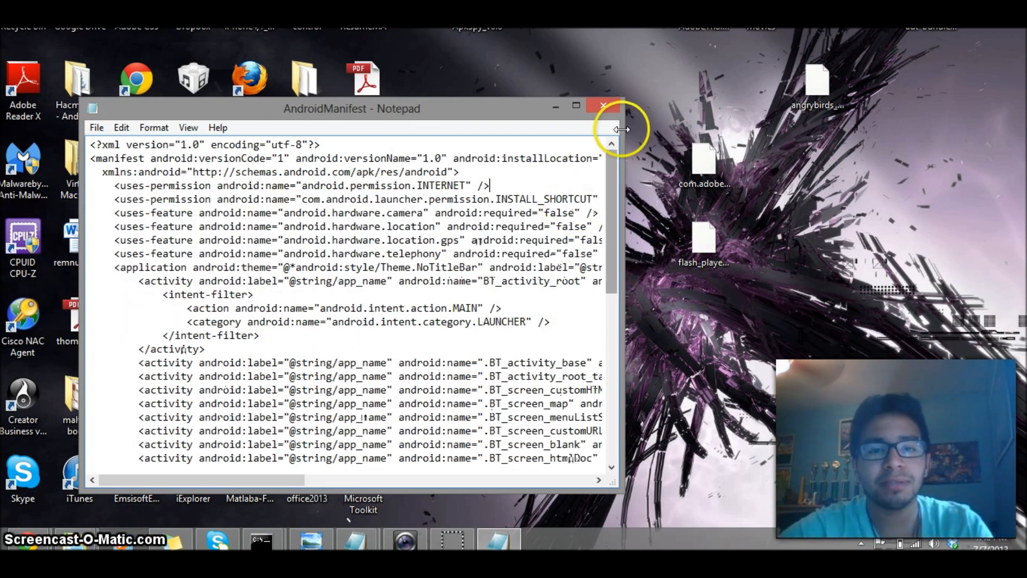
{"action": "left_click", "coordinate": [602, 106]}
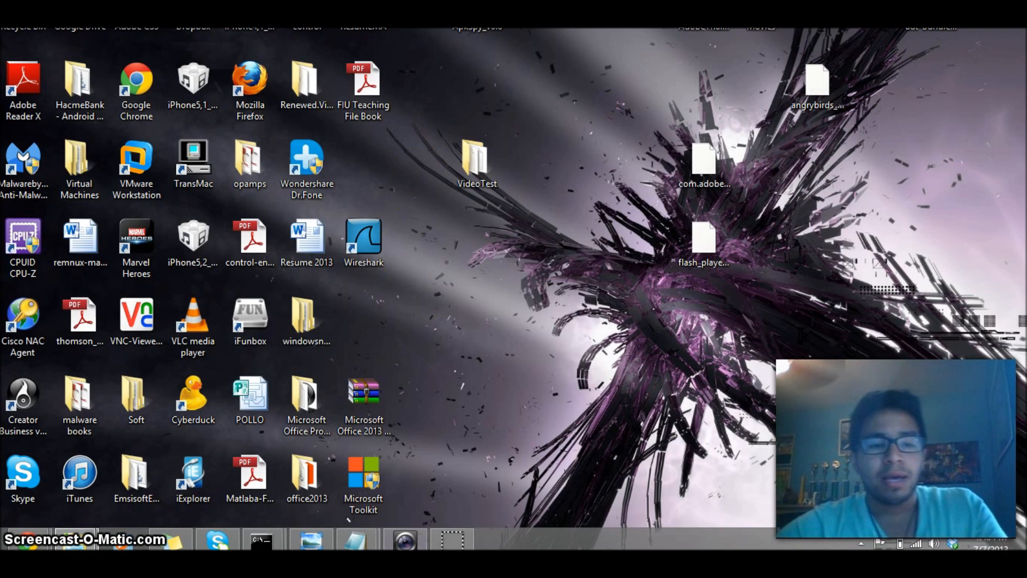
{"action": "mouse_move", "coordinate": [260, 539]}
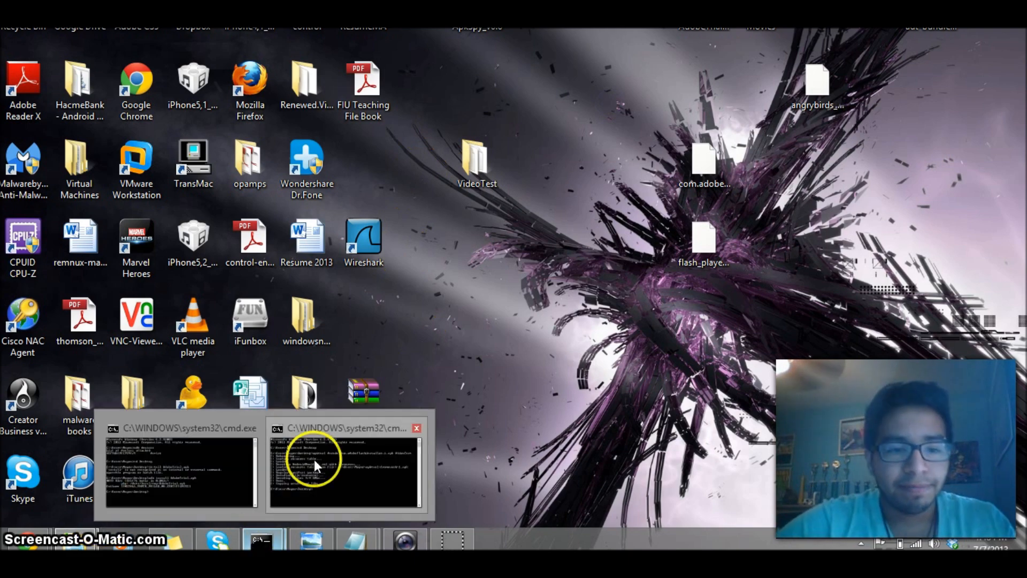
Step: Rebuild the edited VideoTest folder with 'apktool build VideoTest', then close the console
{"action": "left_click", "coordinate": [345, 472]}
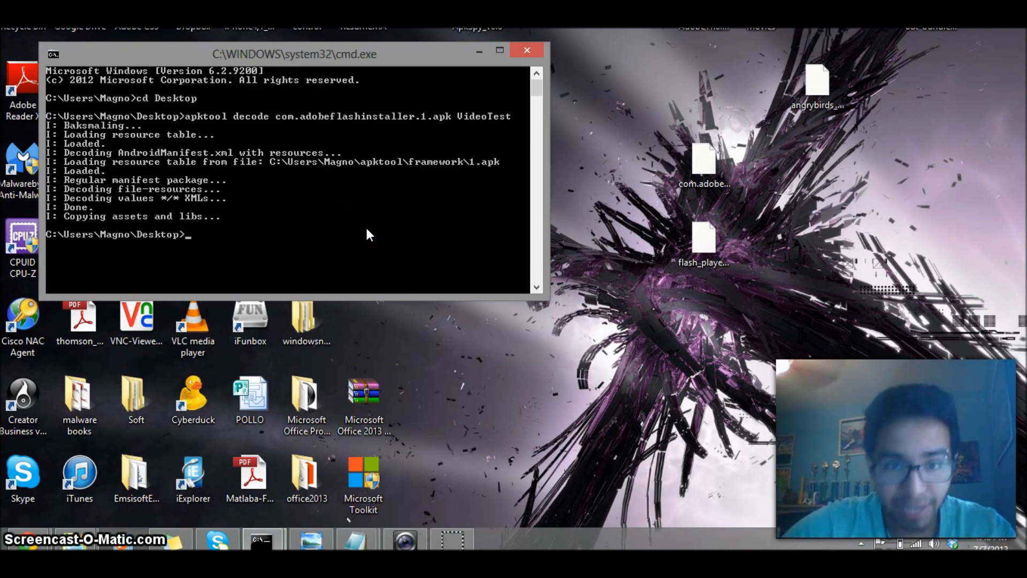
{"action": "type", "text": "a"}
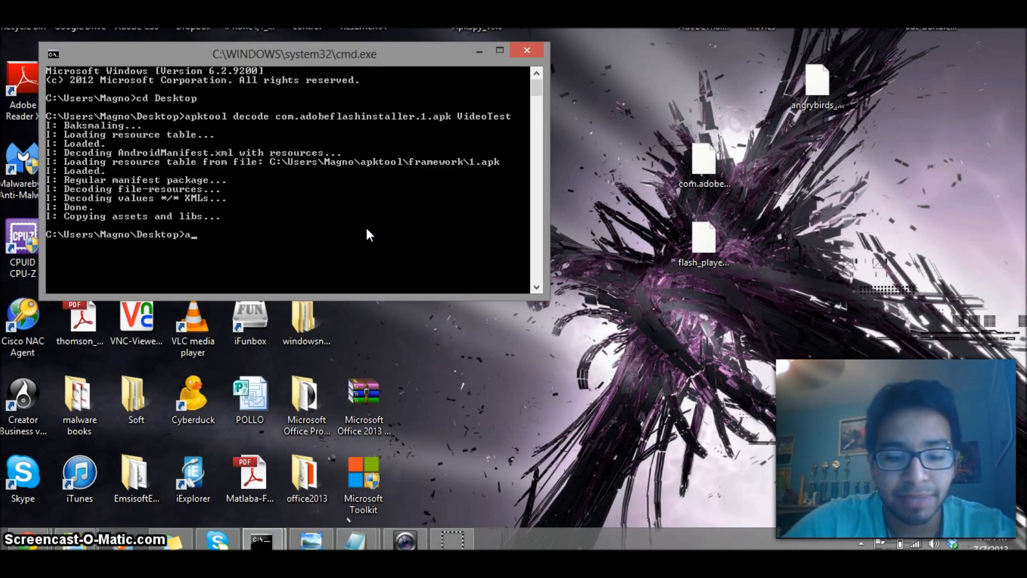
{"action": "type", "text": "pktool bu"}
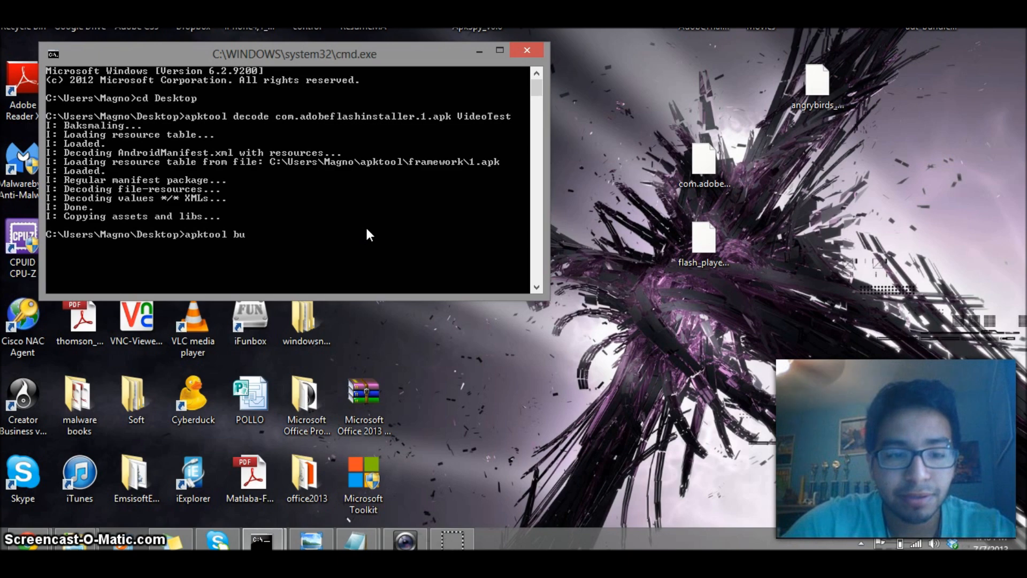
{"action": "type", "text": "ild VideoTest"}
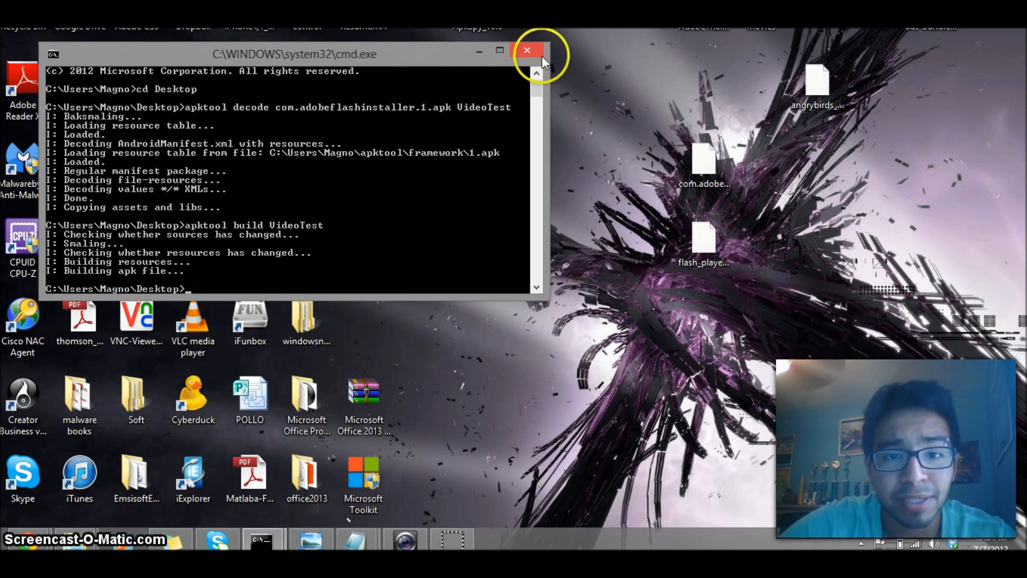
{"action": "left_click", "coordinate": [528, 50]}
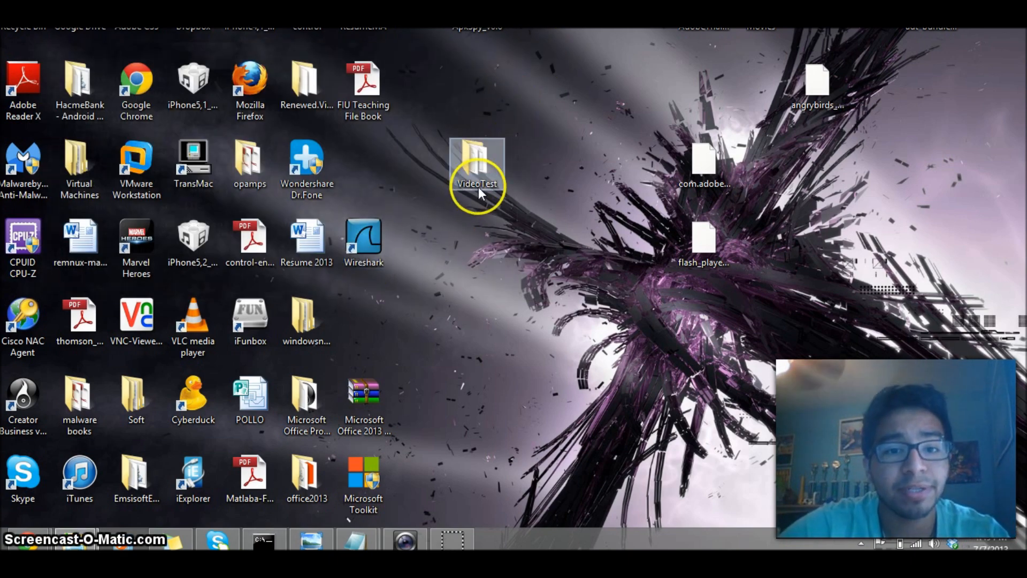
Step: Open VideoTest's dist folder and load the rebuilt APK into ApkSpy
{"action": "double_click", "coordinate": [477, 160]}
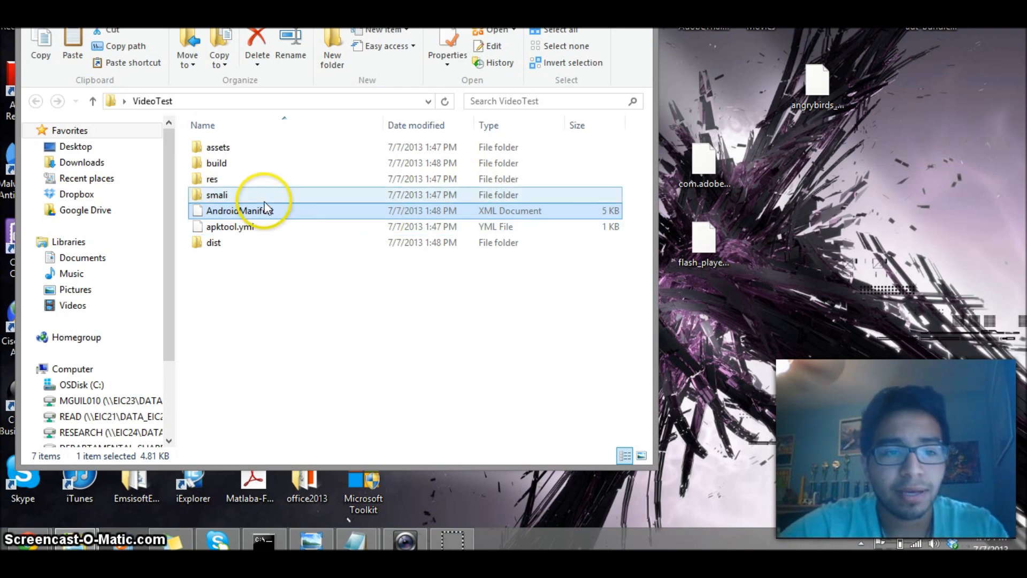
{"action": "left_click", "coordinate": [213, 241]}
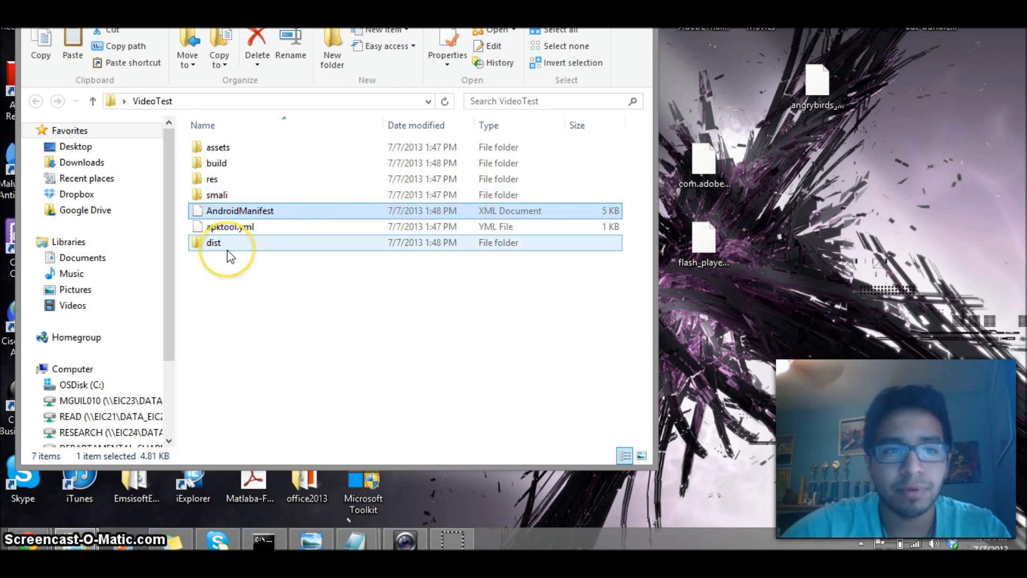
{"action": "left_click", "coordinate": [213, 243]}
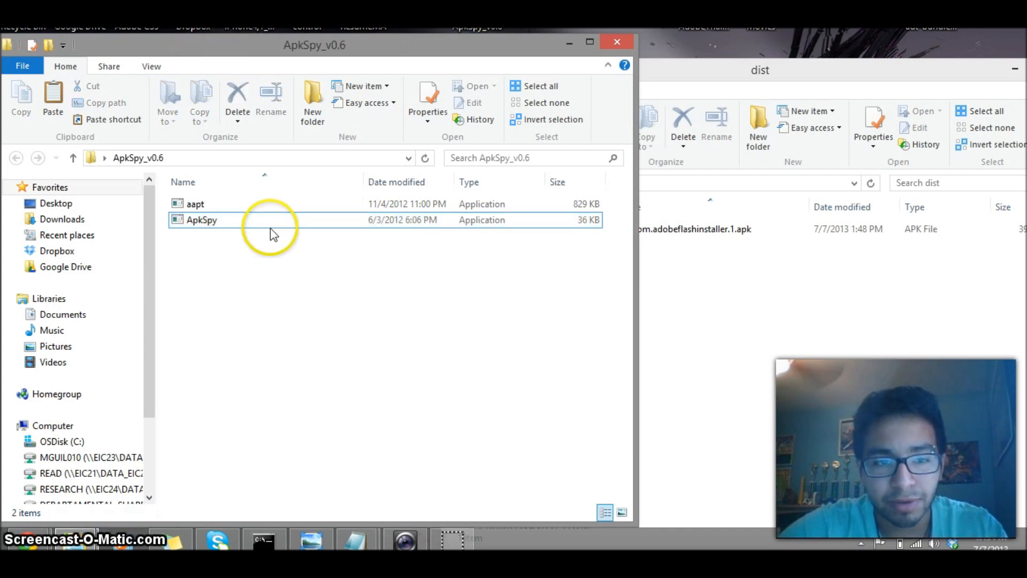
{"action": "double_click", "coordinate": [201, 219]}
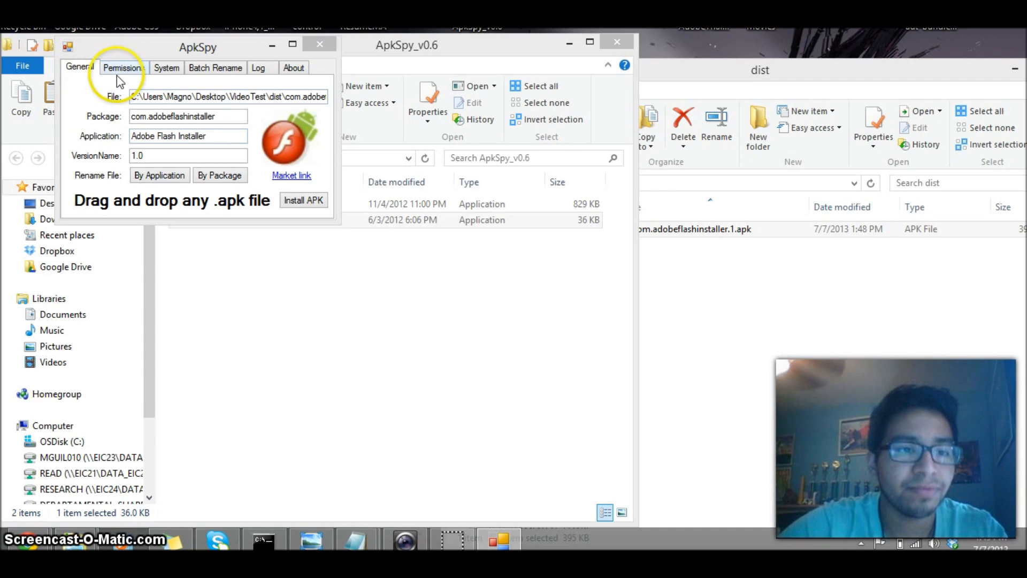
Step: Confirm only INTERNET and INSTALL_SHORTCUT permissions remain, then close ApkSpy and the dist folder
{"action": "left_click", "coordinate": [123, 68]}
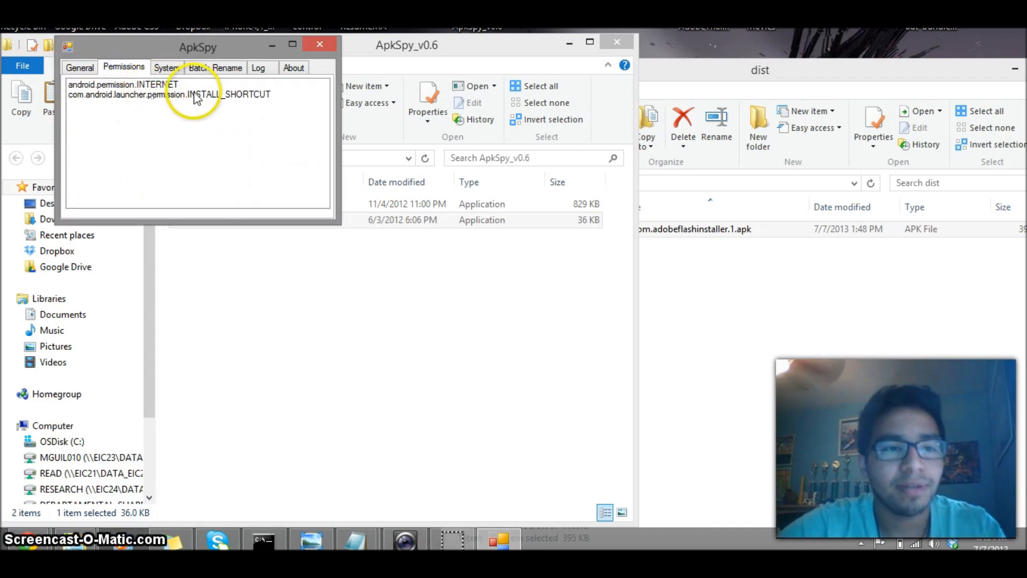
{"action": "mouse_move", "coordinate": [320, 45]}
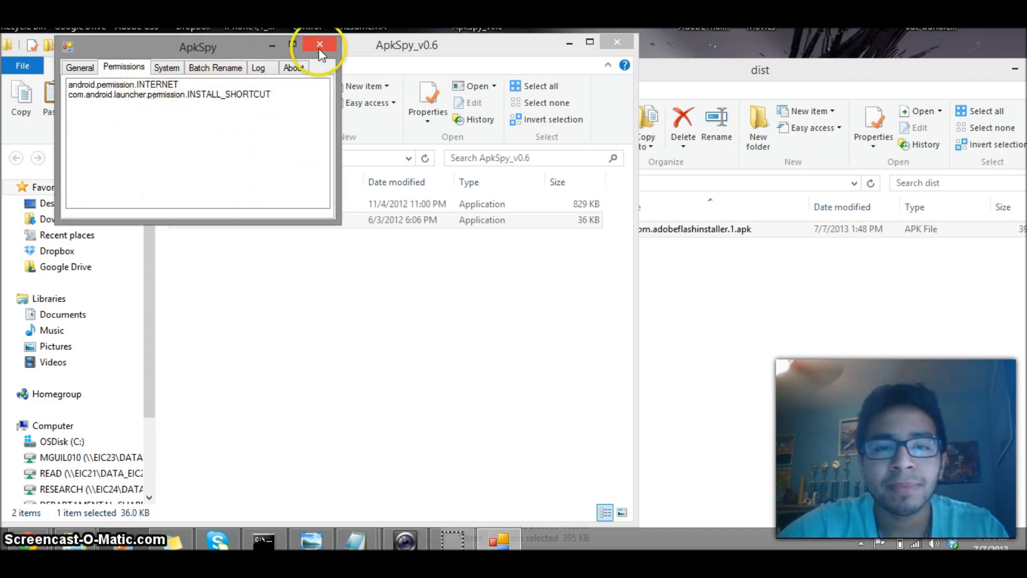
{"action": "left_click", "coordinate": [320, 45]}
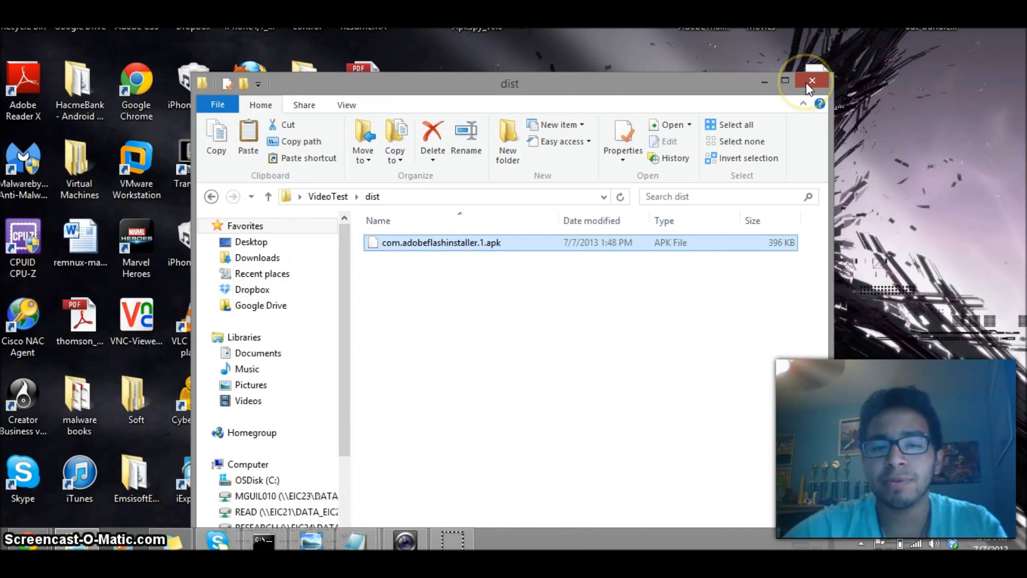
{"action": "left_click", "coordinate": [812, 81]}
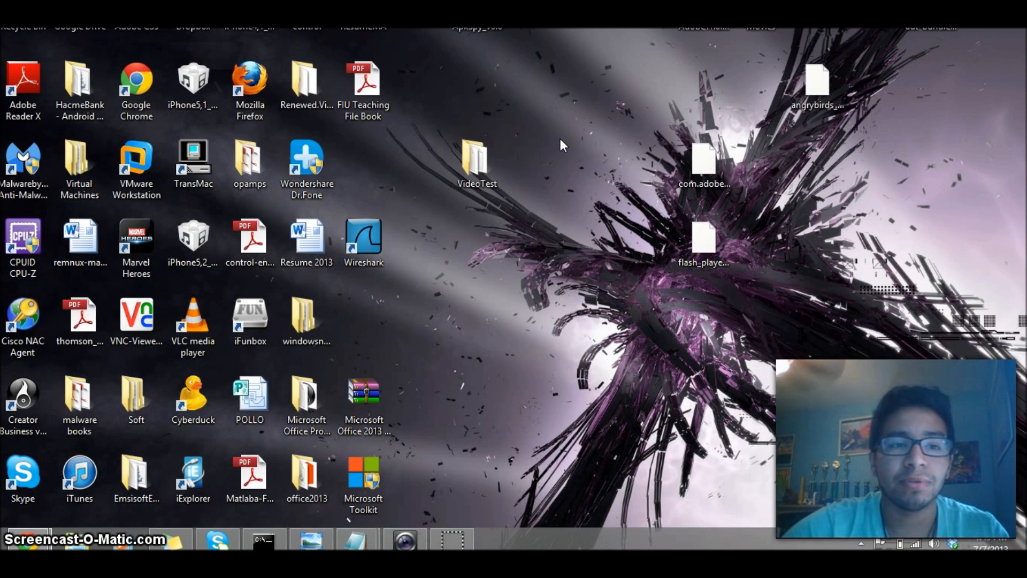